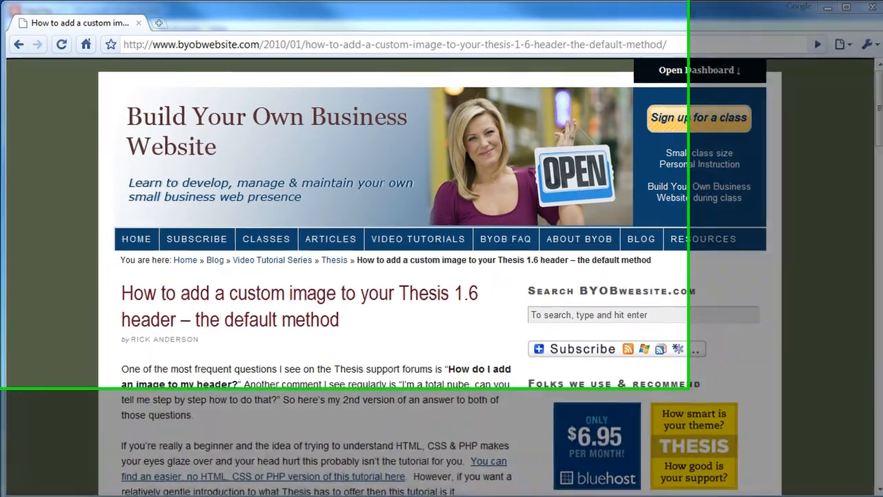
left_click(159, 22)
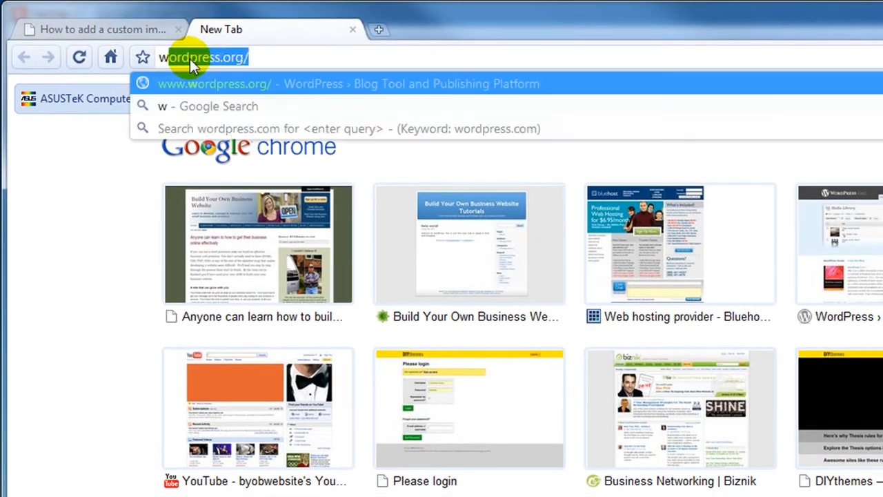
type("www.byobwebsite.com")
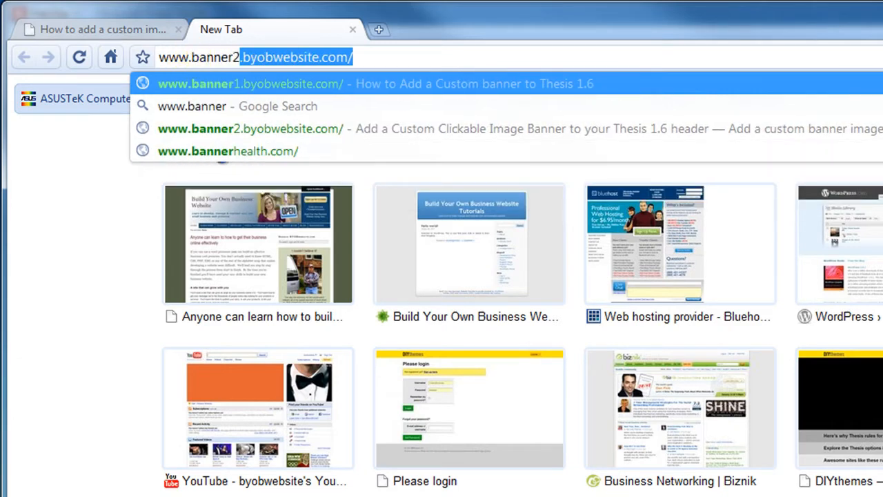
type("2")
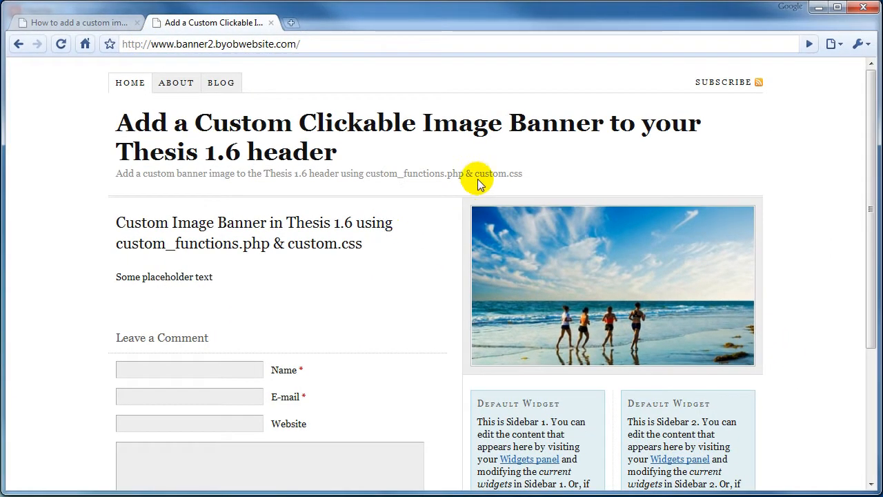
mouse_move(489, 188)
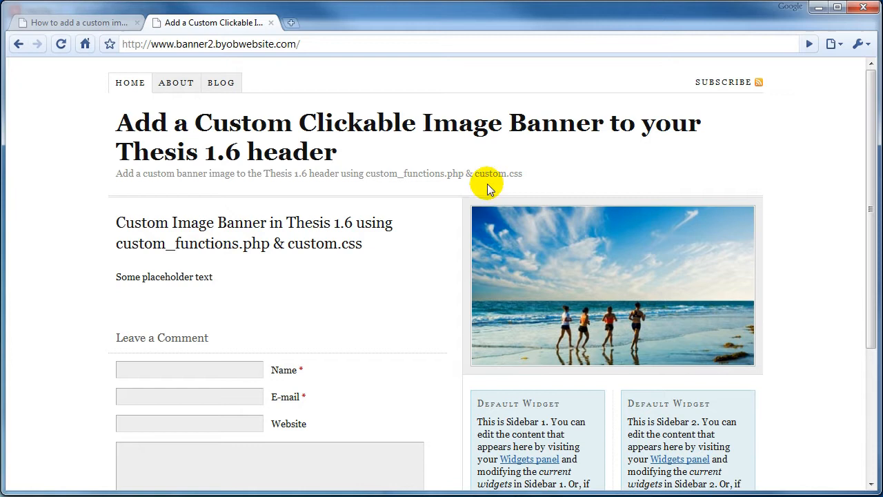
mouse_move(429, 165)
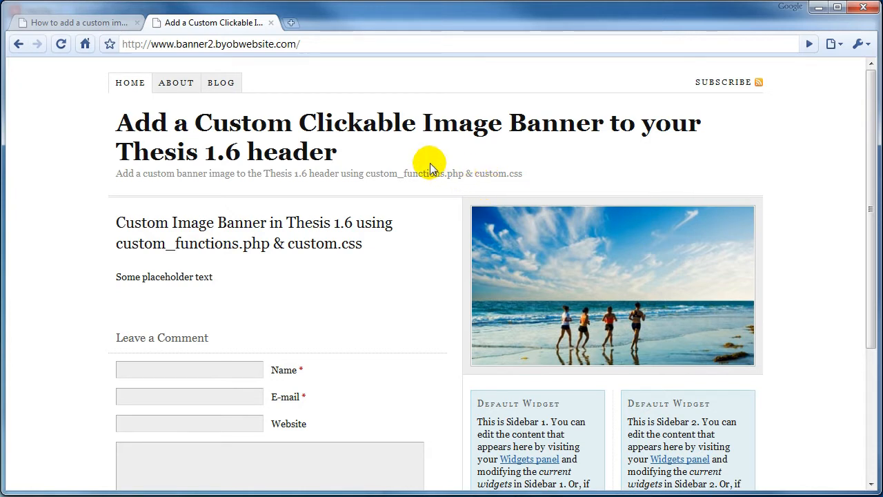
mouse_move(252, 109)
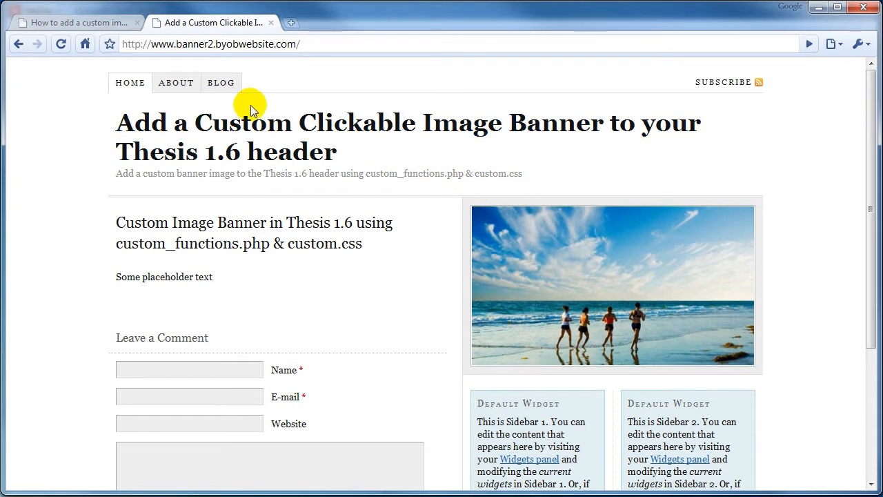
mouse_move(338, 265)
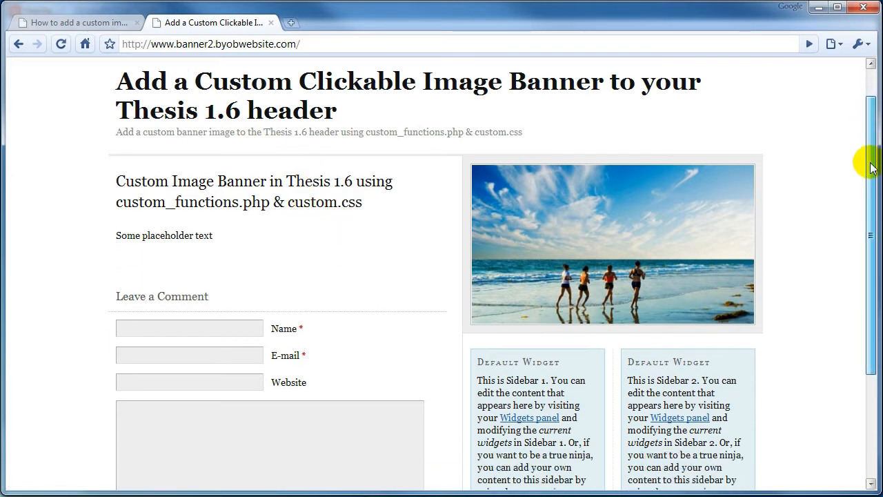
scroll("down", 3)
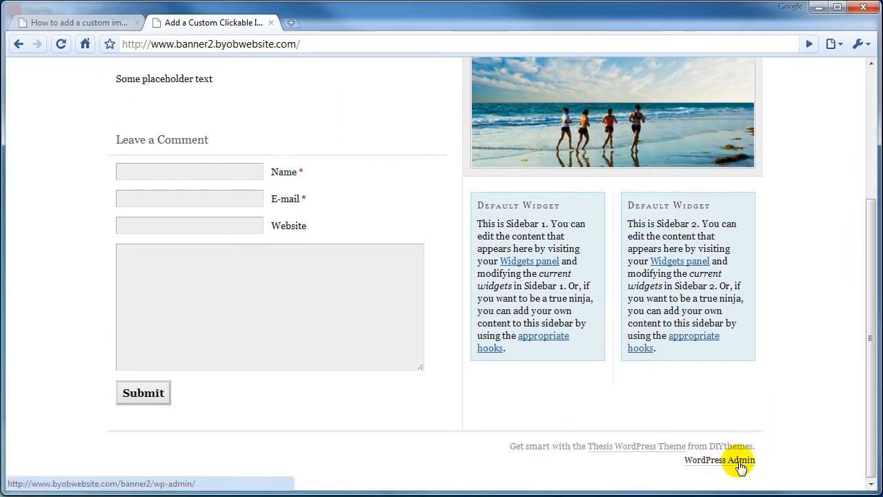
Step: Enter the site's WordPress admin dashboard from the footer link
left_click(720, 459)
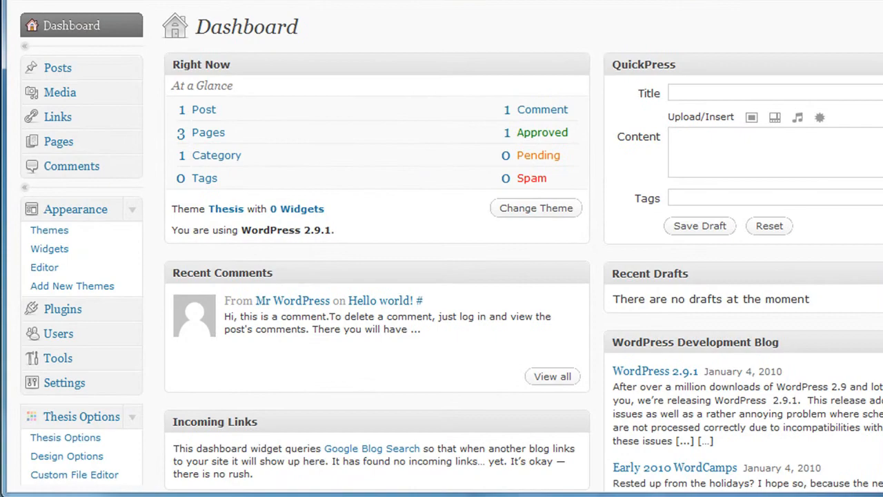
scroll("down", 3)
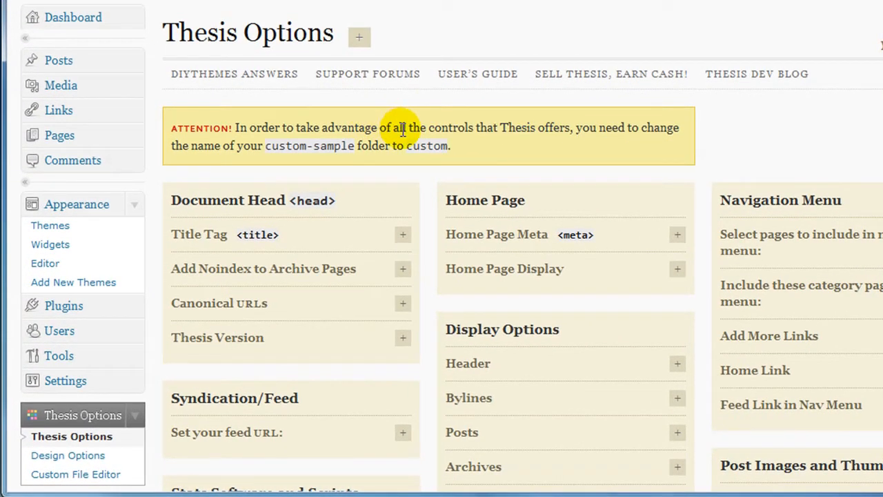
mouse_move(477, 145)
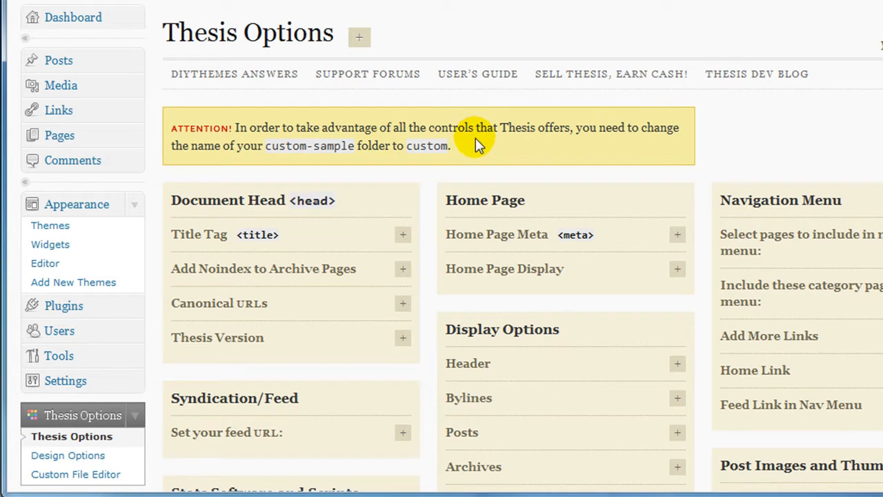
mouse_move(297, 153)
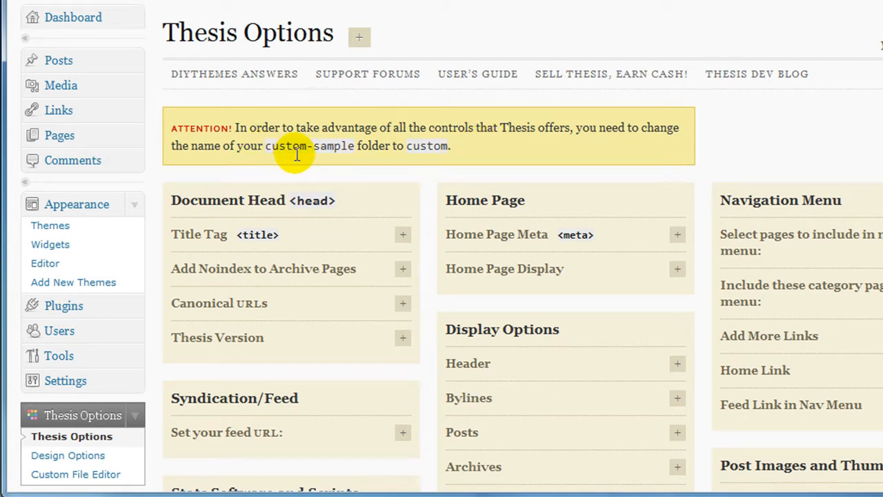
mouse_move(455, 160)
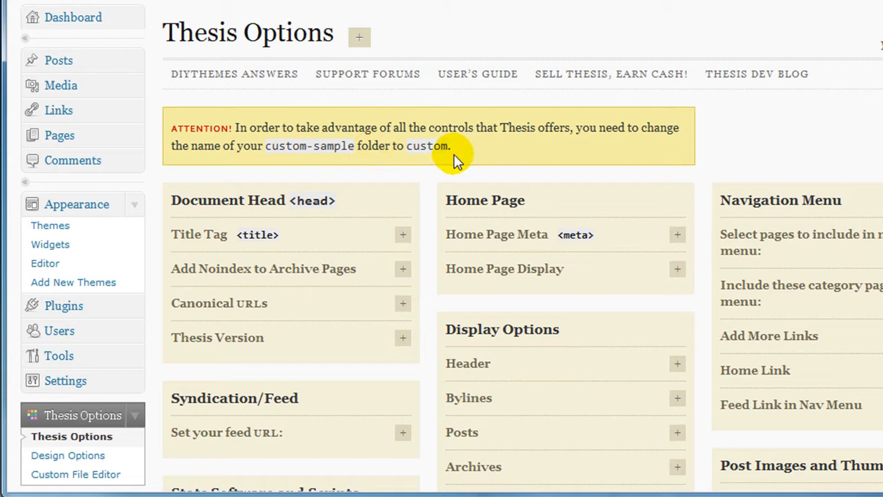
mouse_move(500, 152)
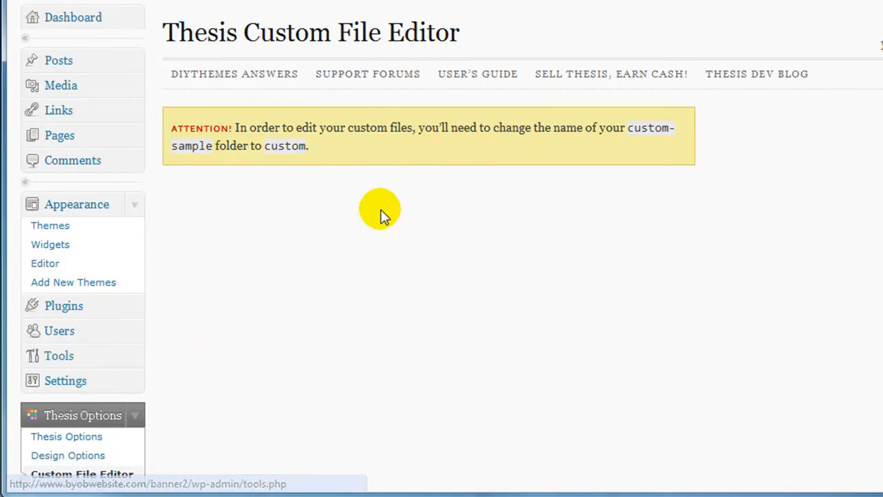
mouse_move(193, 188)
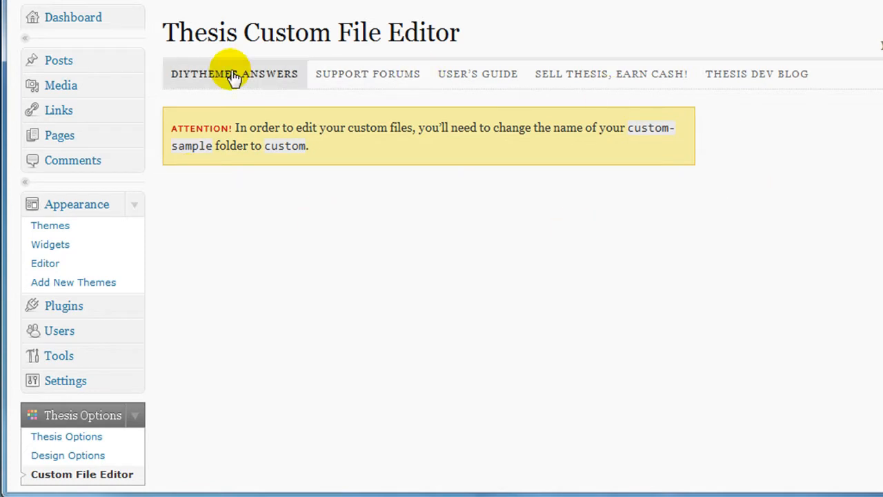
mouse_move(409, 97)
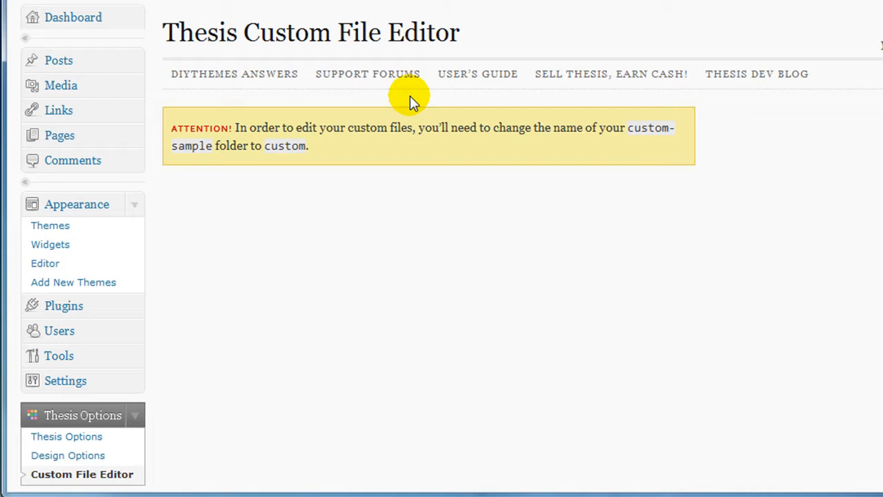
mouse_move(228, 163)
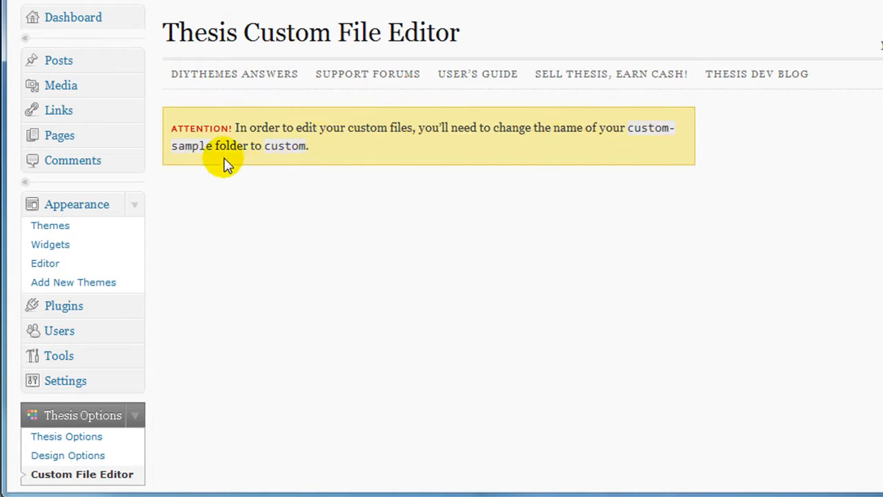
mouse_move(308, 237)
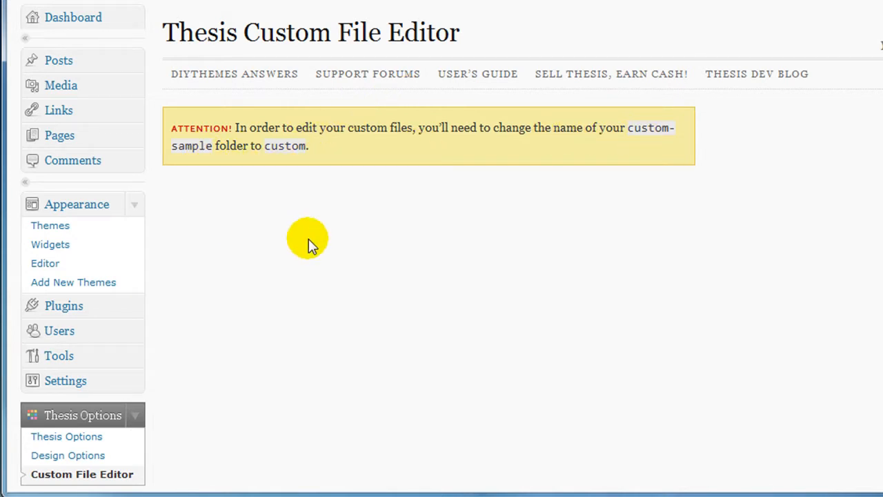
mouse_move(388, 273)
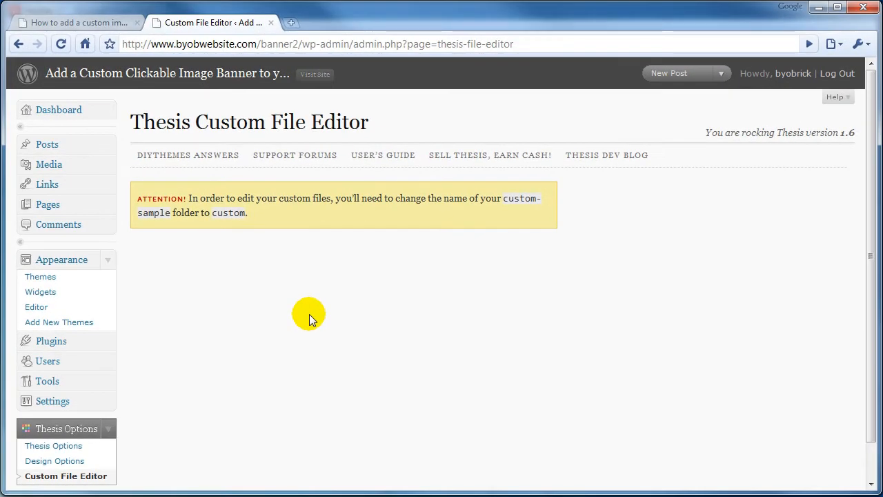
mouse_move(289, 354)
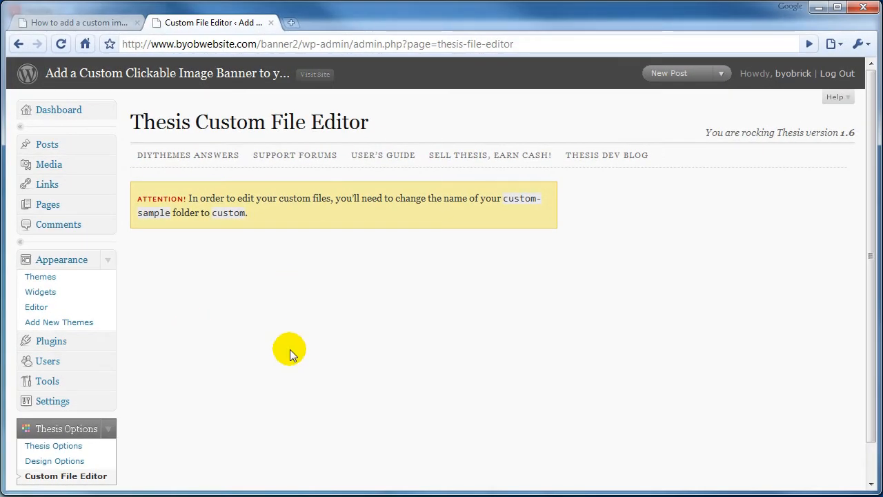
mouse_move(317, 348)
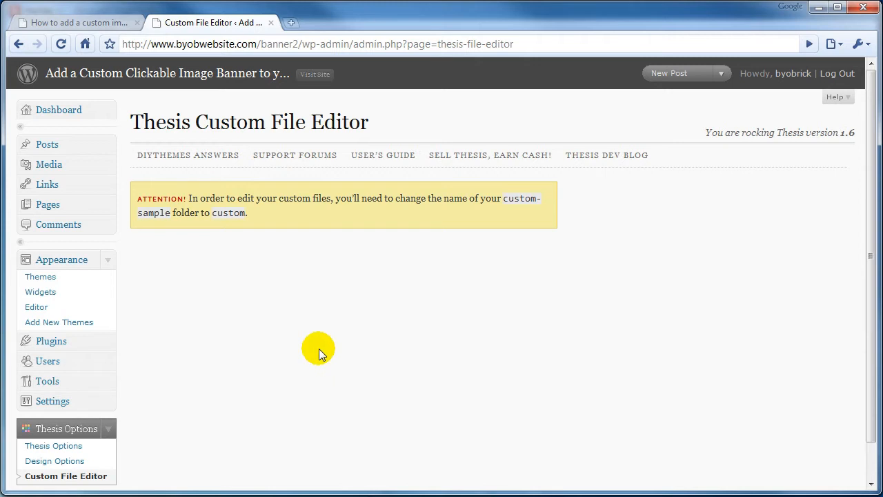
mouse_move(337, 339)
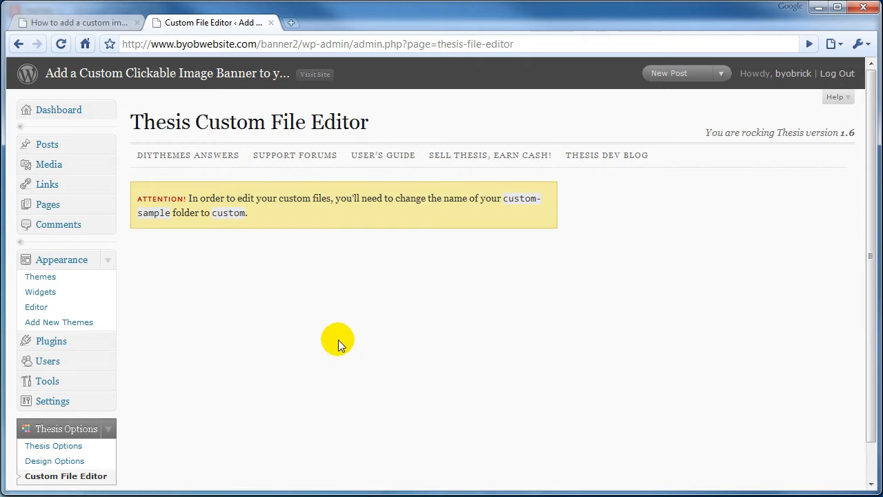
mouse_move(456, 298)
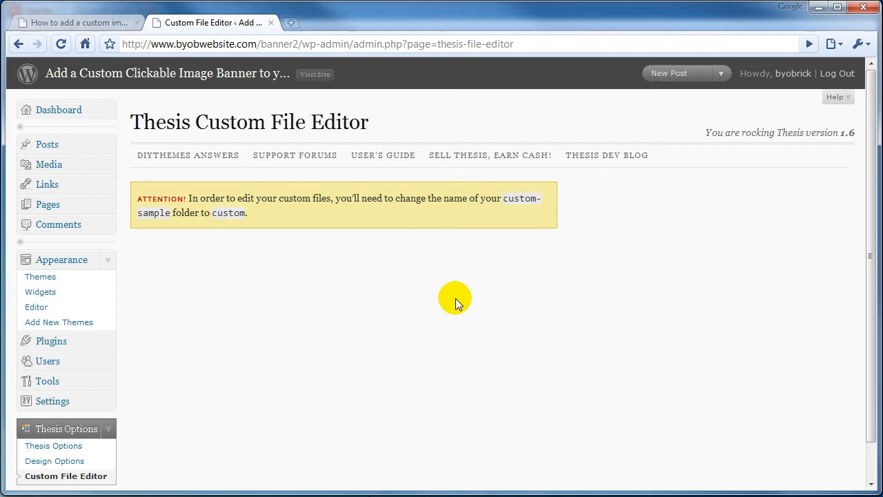
mouse_move(245, 431)
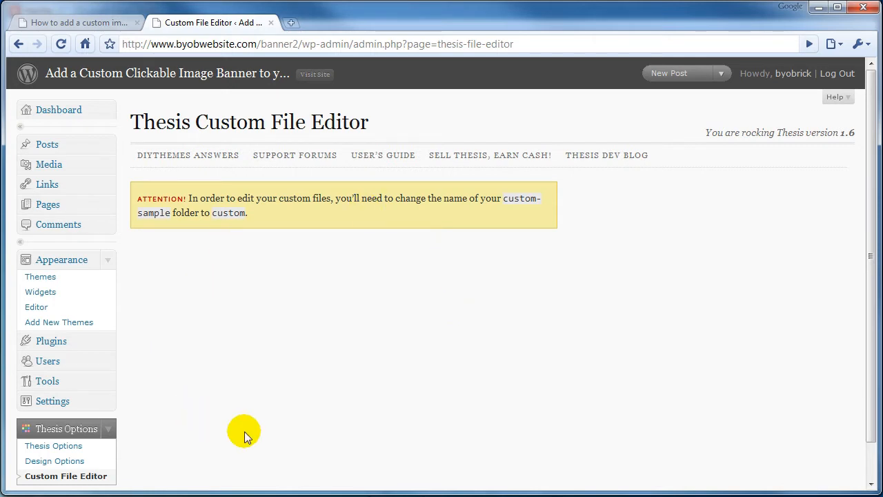
mouse_move(352, 262)
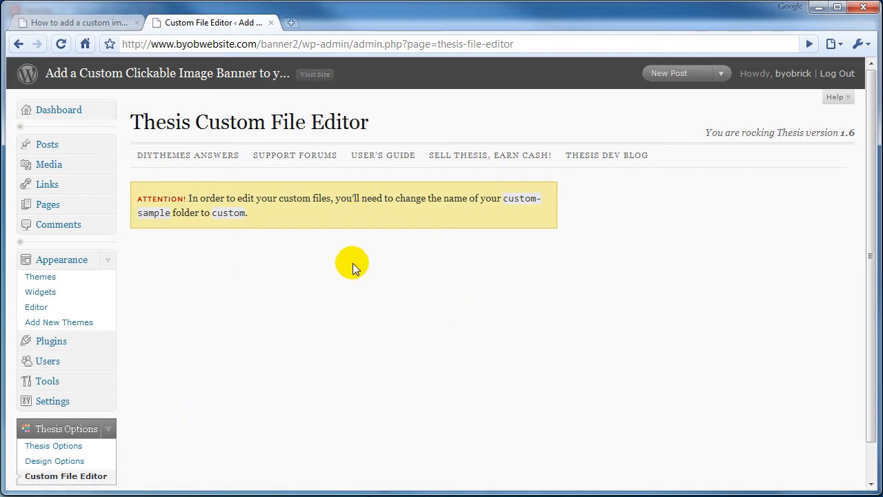
mouse_move(307, 260)
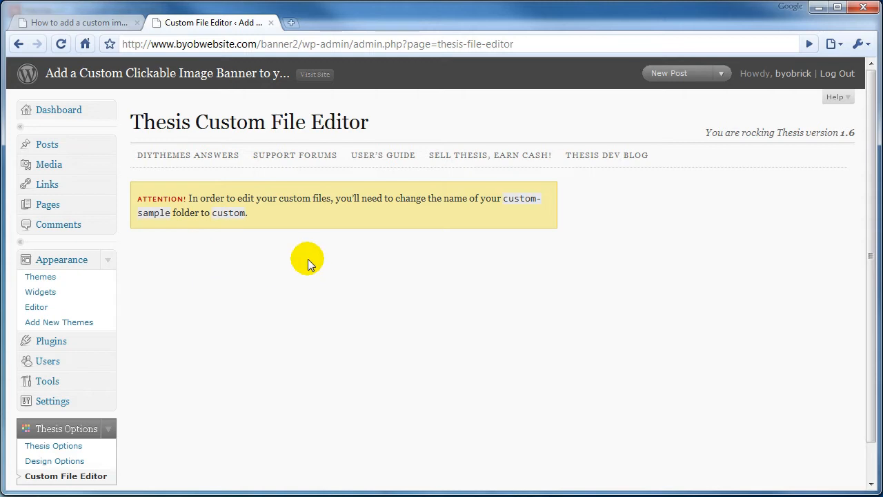
mouse_move(258, 240)
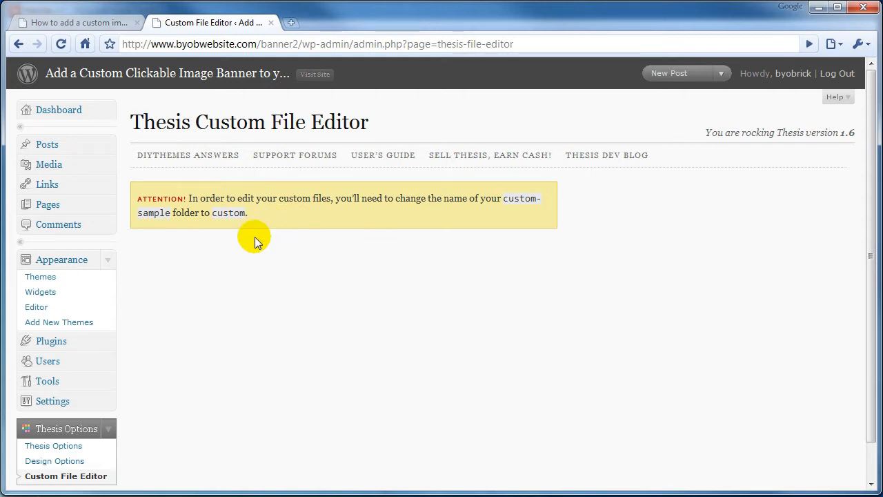
mouse_move(334, 131)
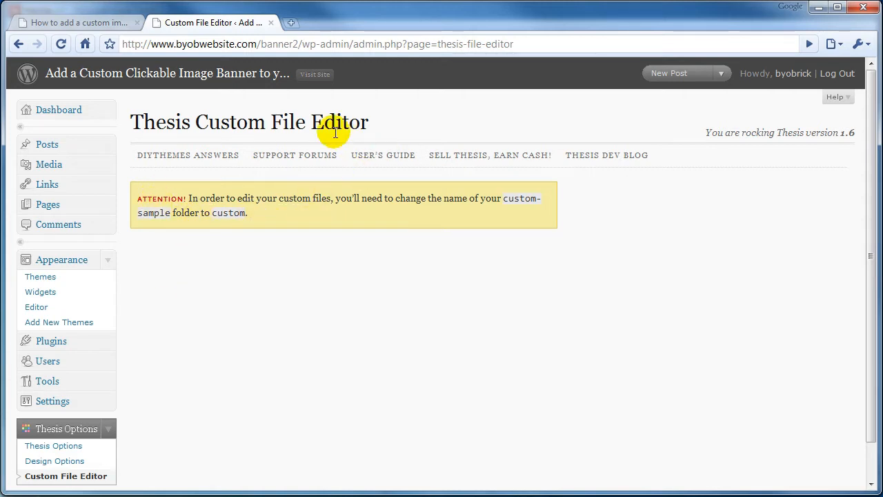
mouse_move(290, 22)
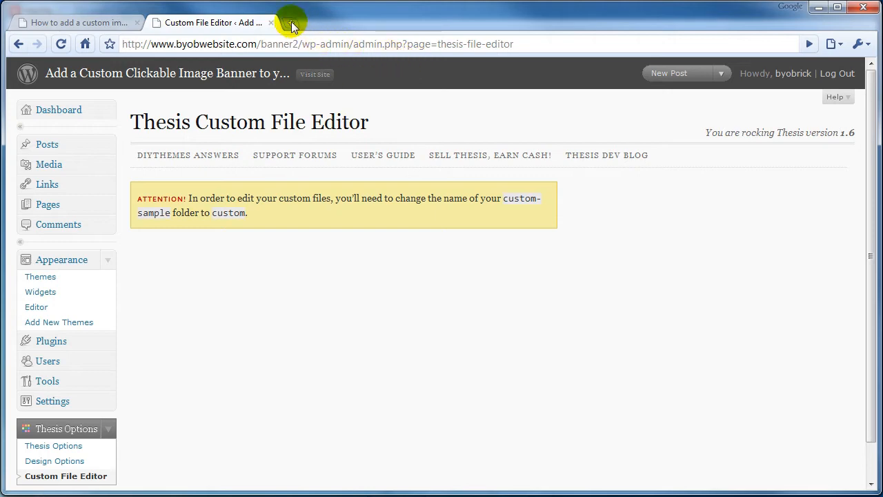
Step: Log into the Bluehost control panel for byobwebsite.com in a new tab
left_click(426, 22)
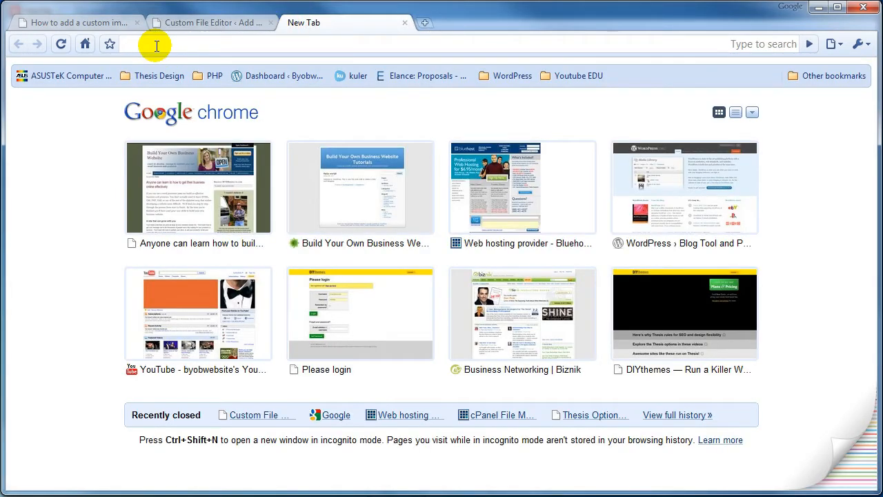
type("www.byobwebsite.com/")
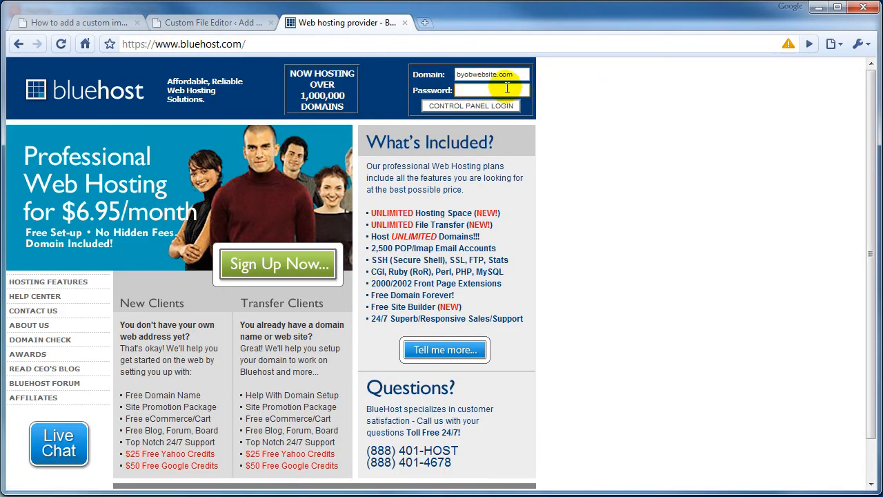
left_click(471, 105)
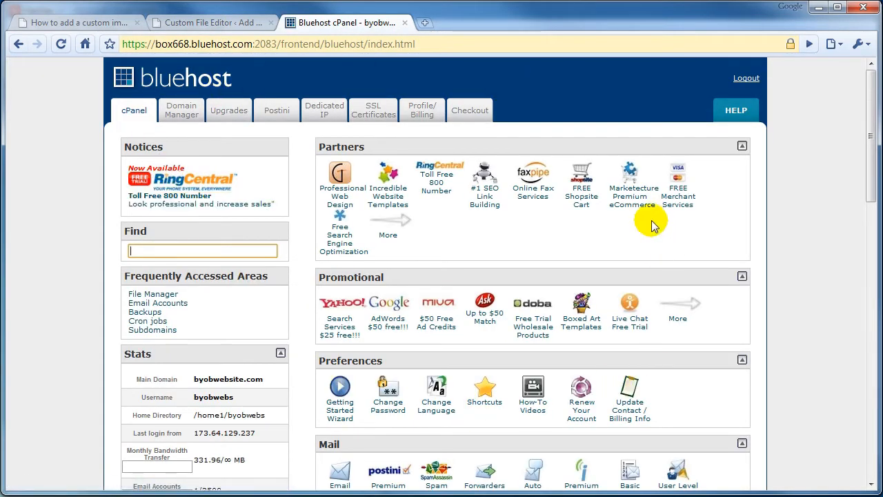
Step: Launch File Manager from the Files section of cPanel
scroll("down", 3)
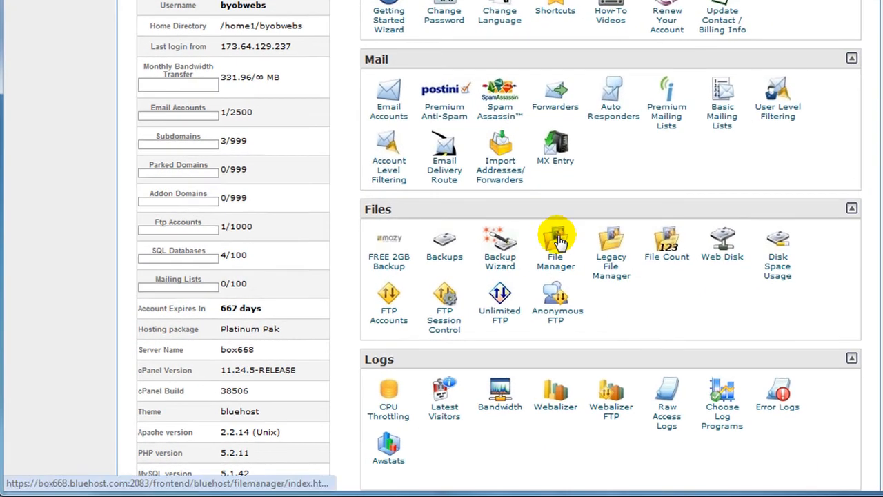
mouse_move(606, 290)
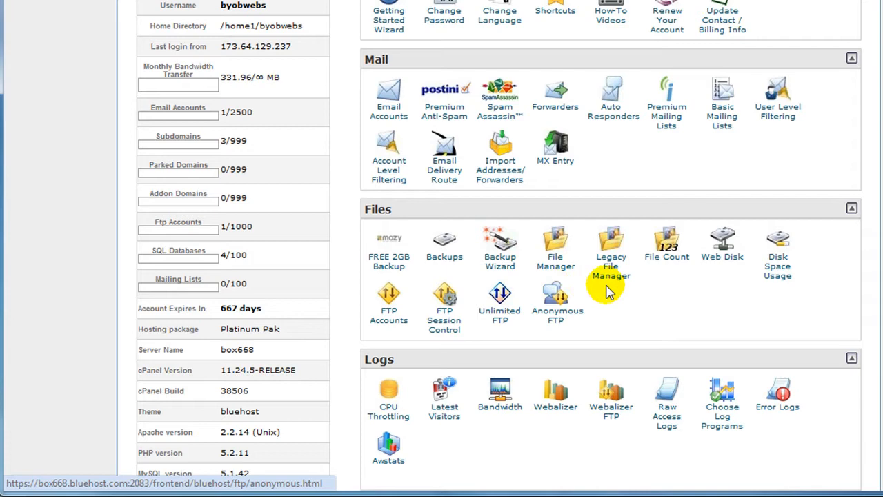
mouse_move(532, 251)
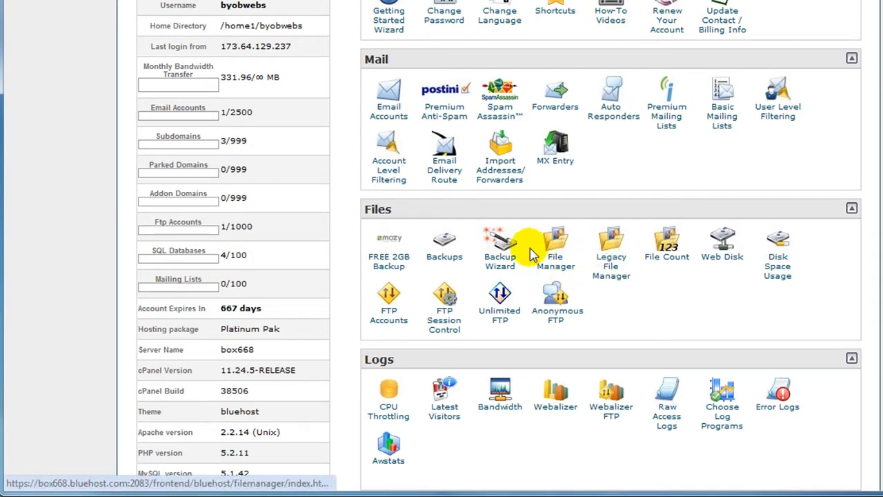
left_click(555, 246)
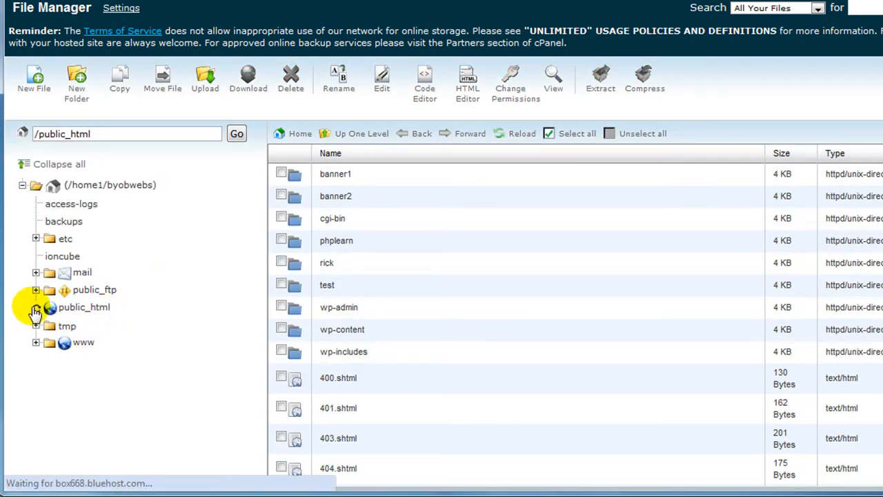
Step: Browse public_html > banner2 > wp-content > themes to show the thesis_16 folder contents
left_click(36, 306)
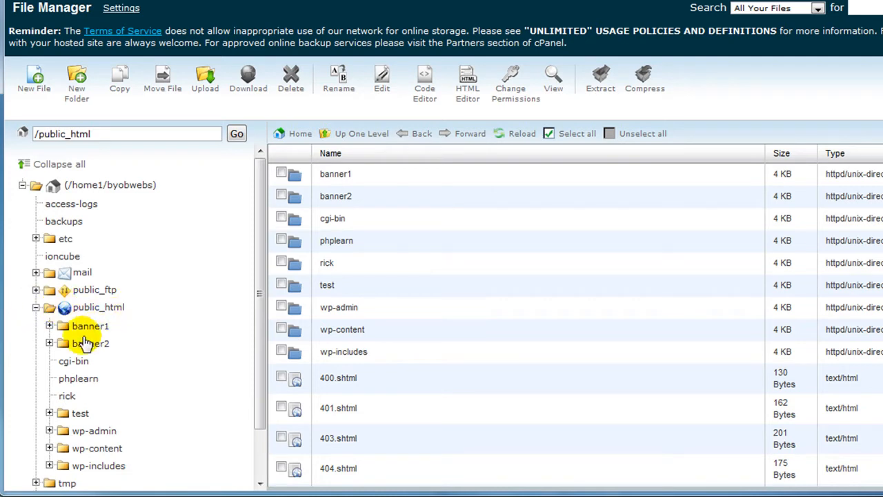
left_click(50, 342)
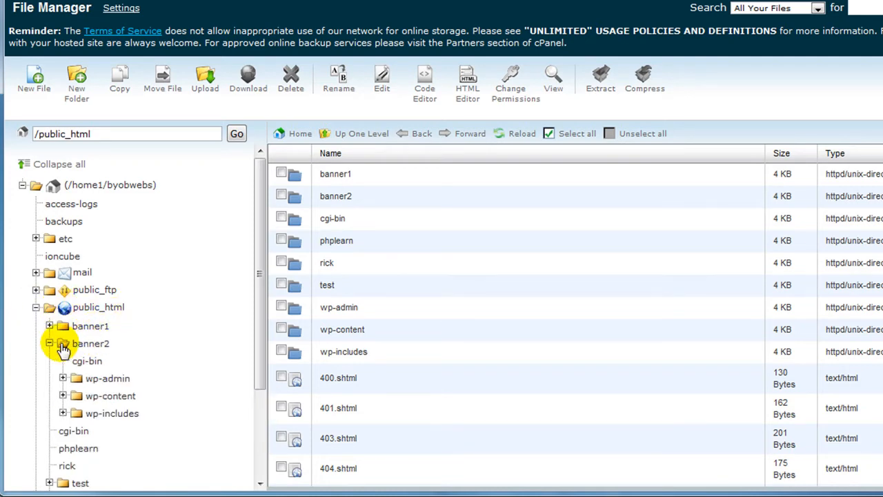
scroll("down", 3)
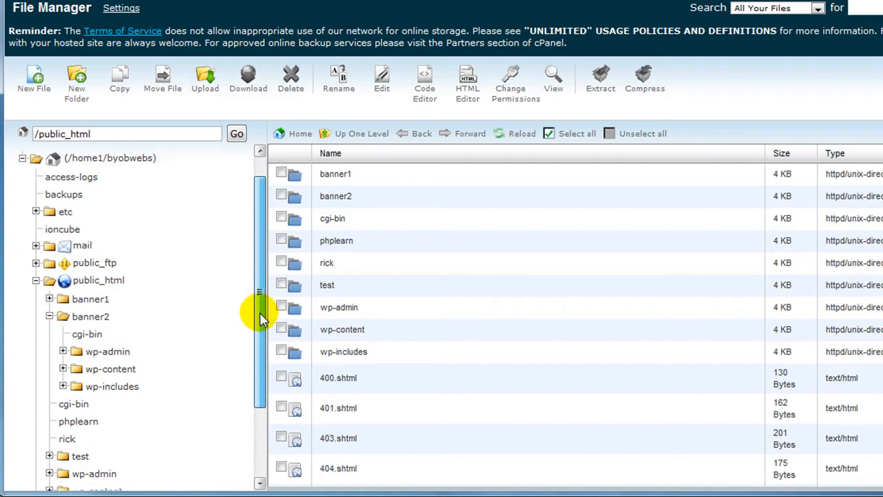
scroll("down", 3)
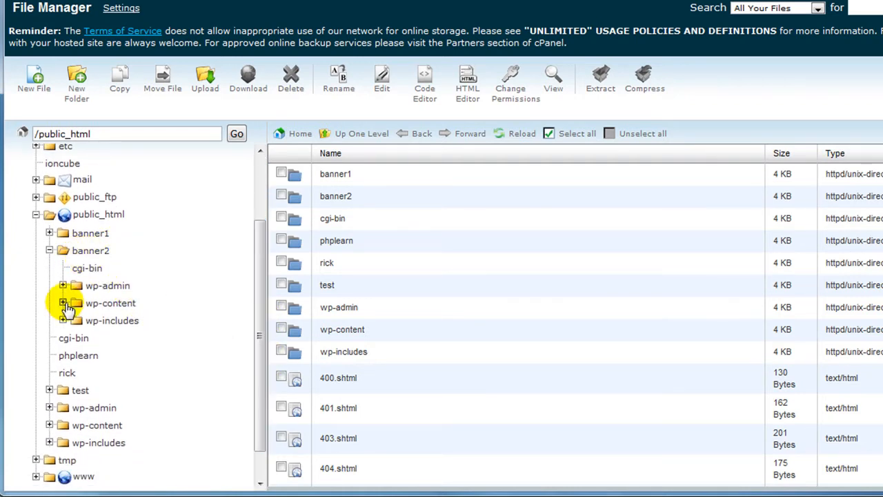
left_click(64, 303)
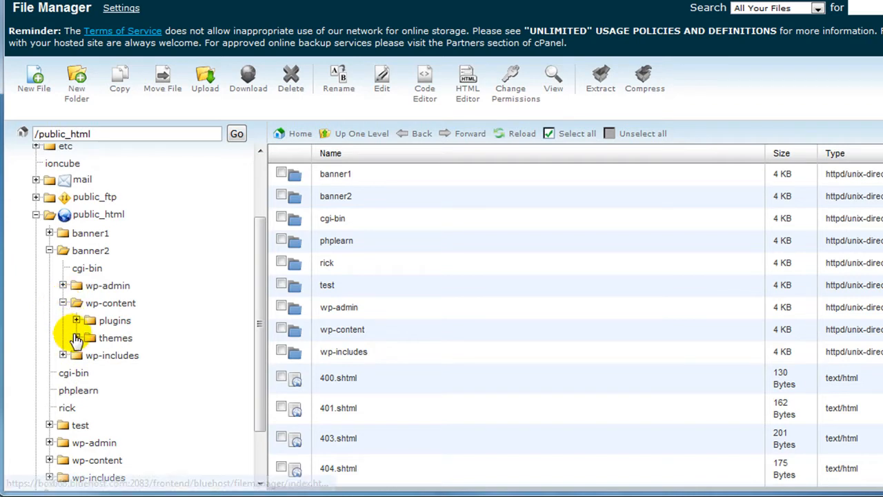
left_click(77, 337)
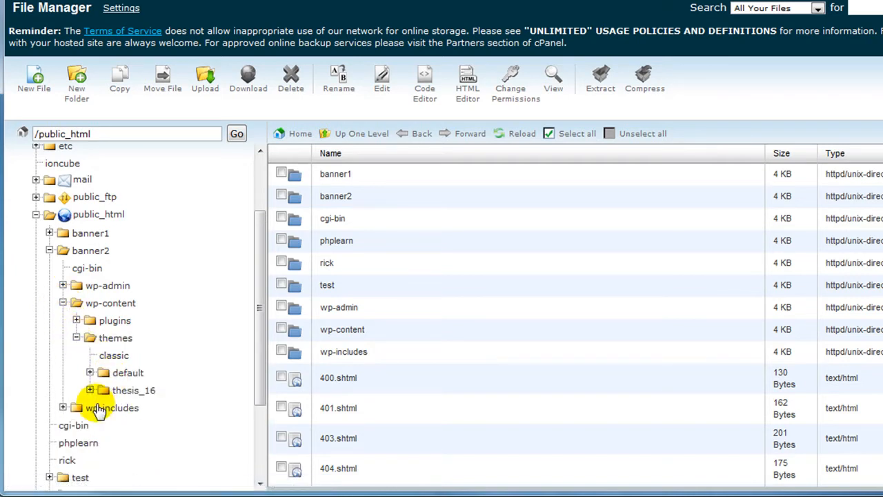
left_click(92, 389)
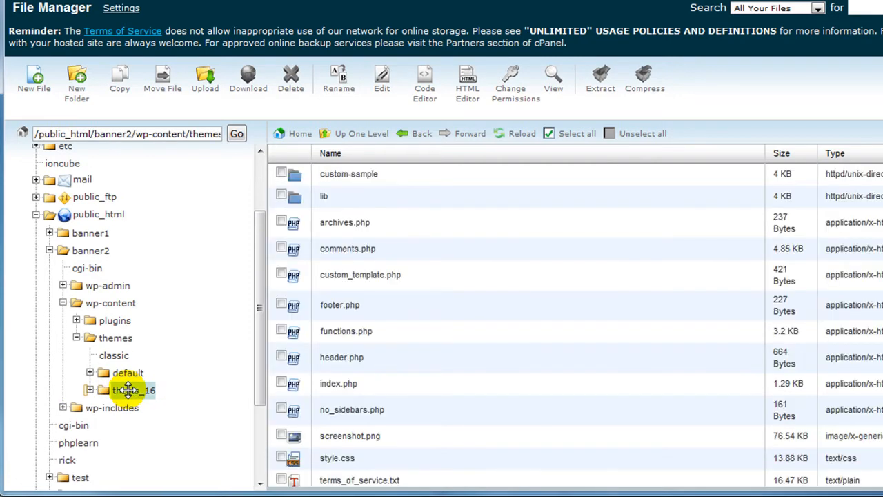
mouse_move(328, 177)
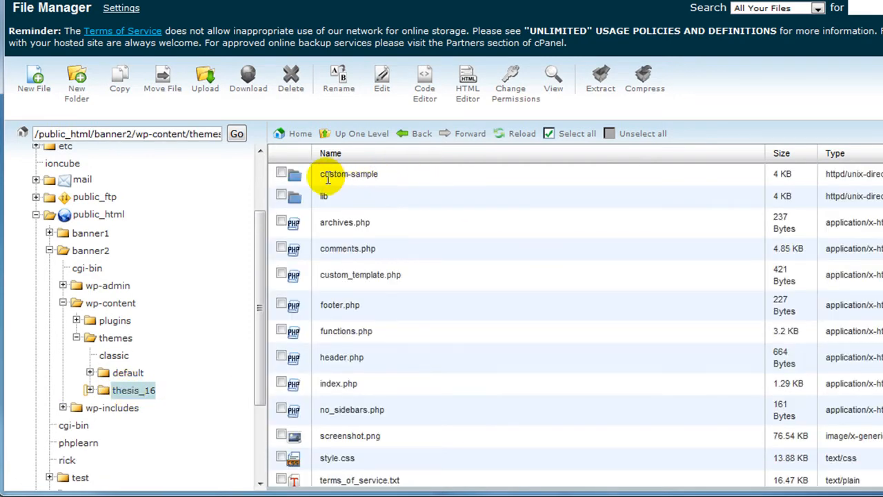
mouse_move(365, 177)
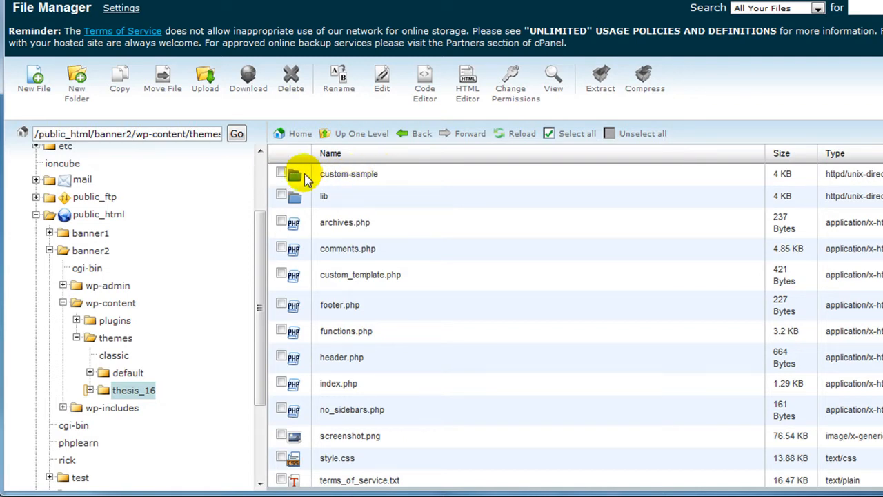
Step: Rename the custom-sample folder in thesis_16 to custom, dismissing an accidental delete prompt
left_click(281, 174)
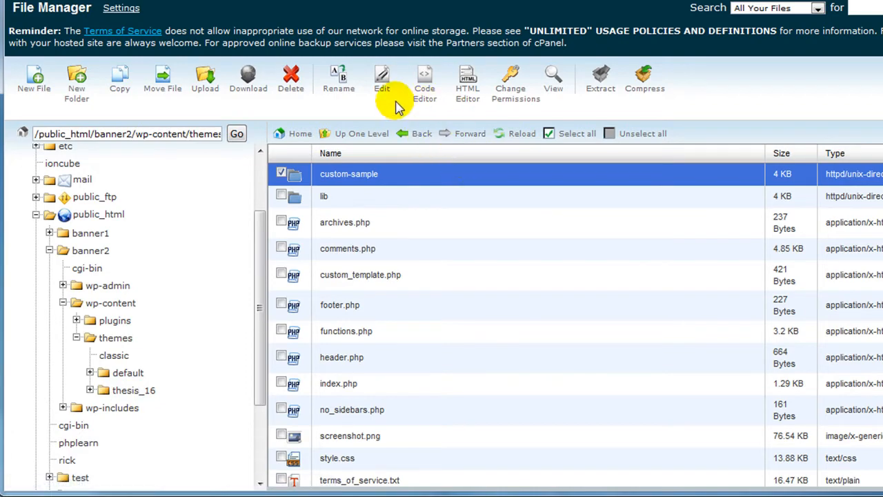
left_click(338, 78)
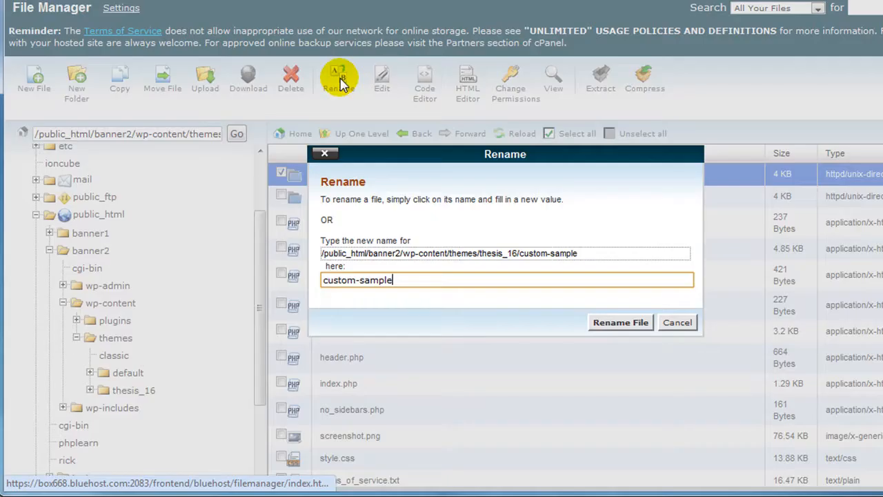
mouse_move(355, 279)
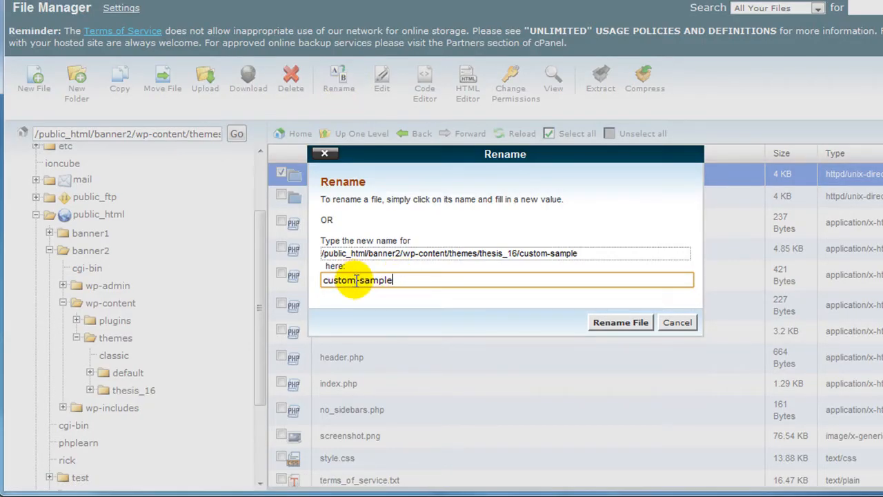
left_click(290, 76)
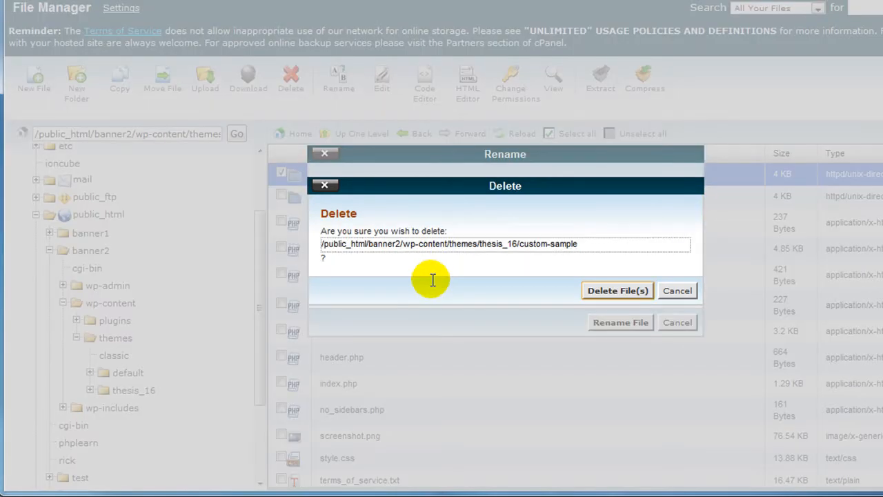
mouse_move(476, 237)
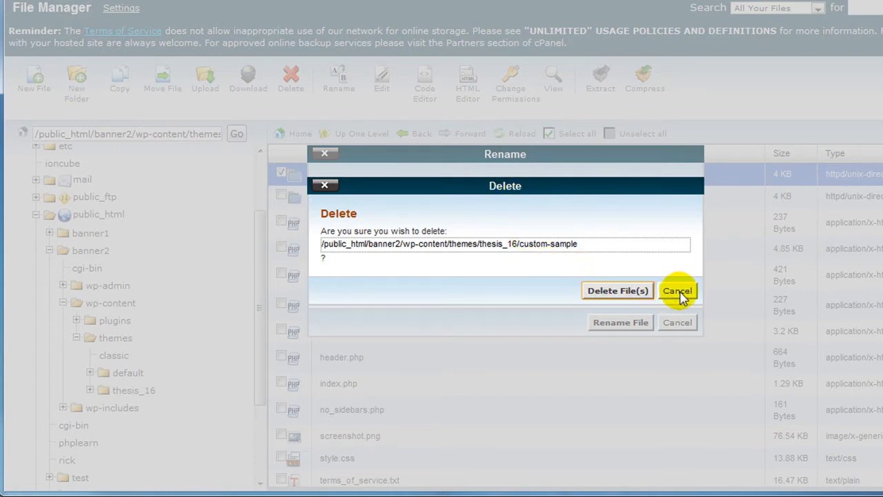
left_click(678, 290)
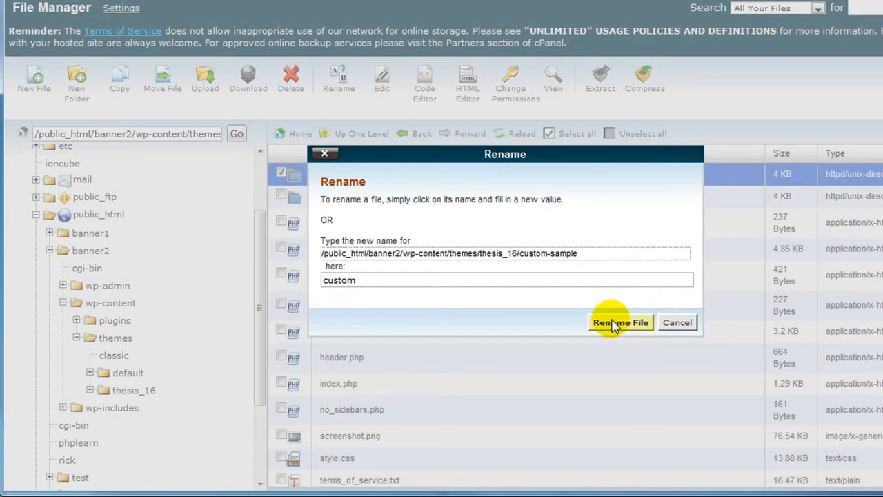
left_click(621, 323)
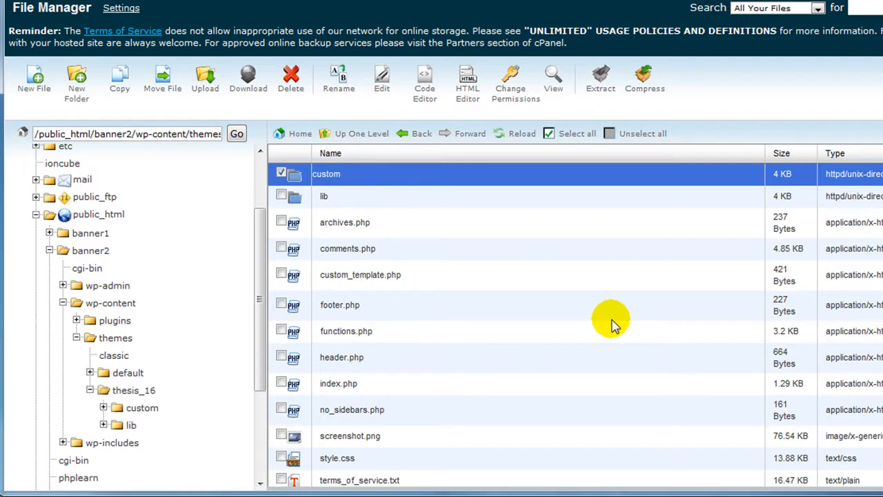
mouse_move(516, 290)
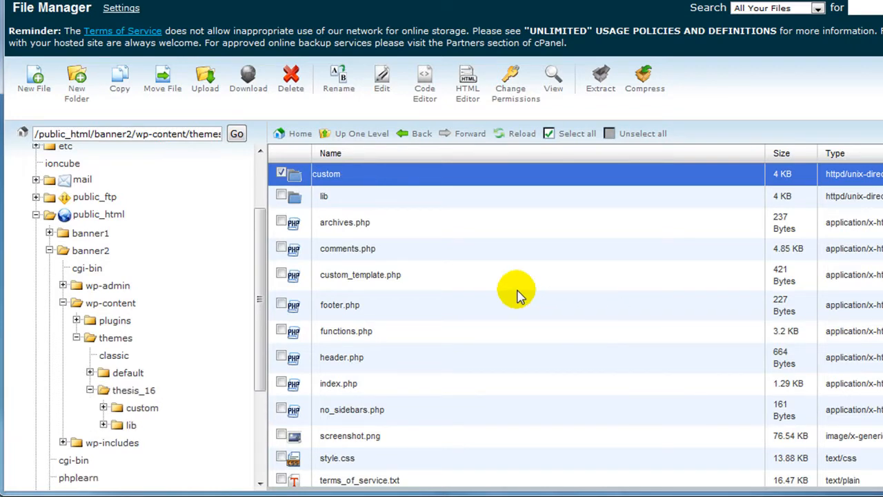
mouse_move(345, 179)
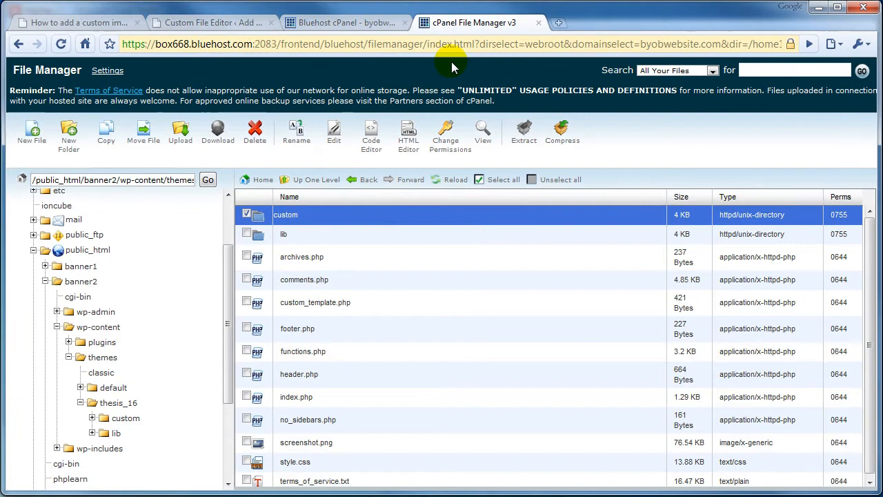
Step: Return to the WordPress admin tab and show the Thesis Options settings panels
left_click(210, 22)
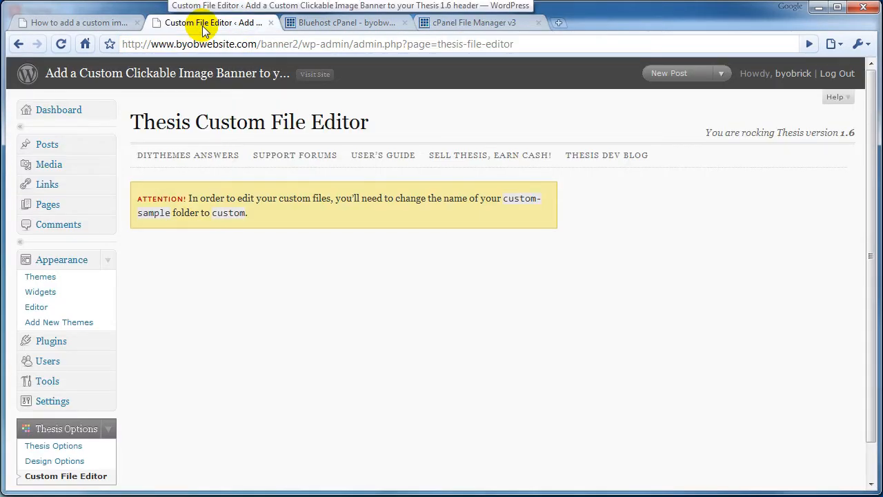
mouse_move(241, 237)
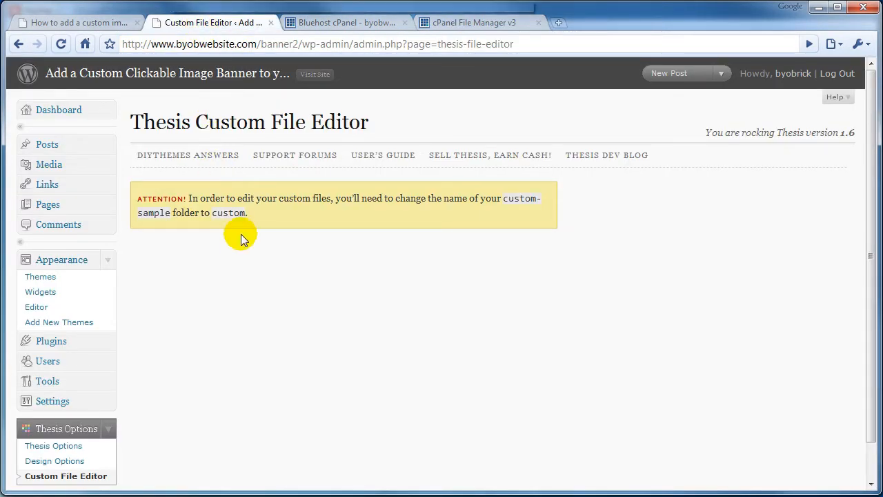
mouse_move(53, 446)
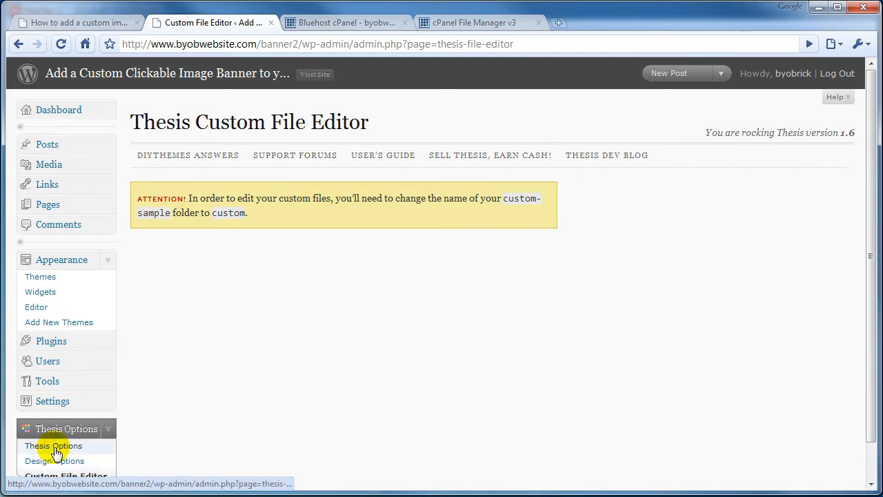
left_click(52, 444)
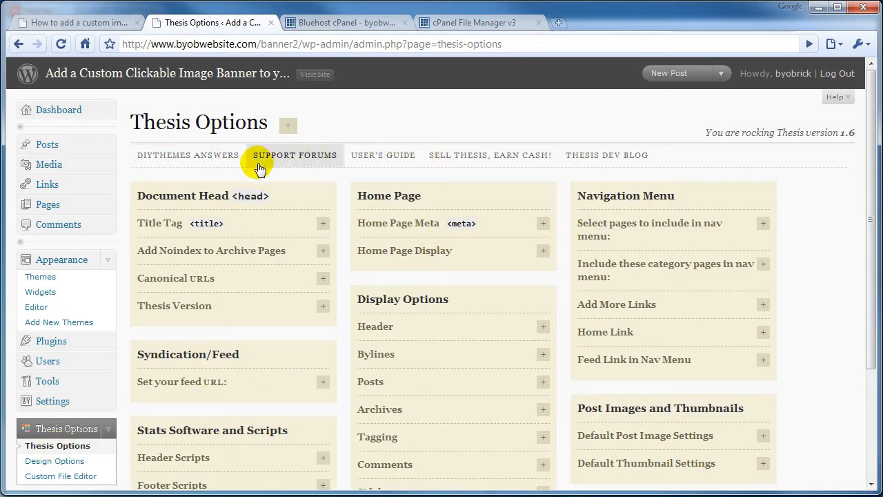
mouse_move(876, 121)
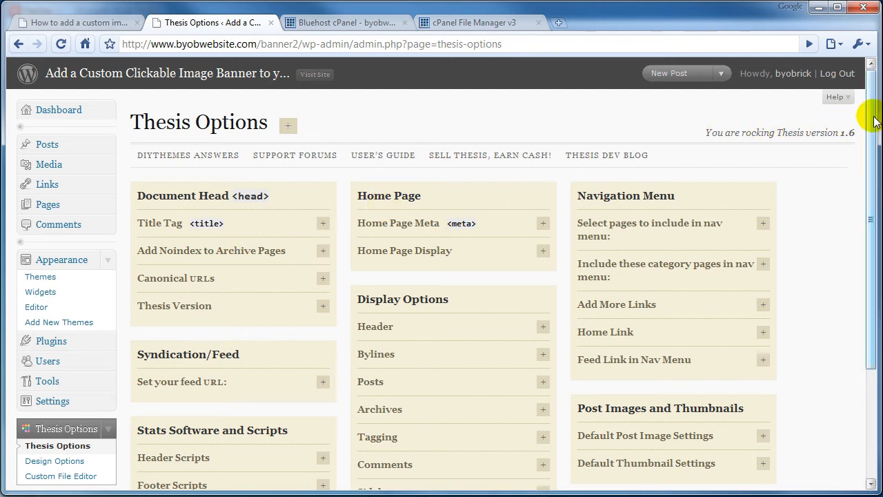
scroll("down", 3)
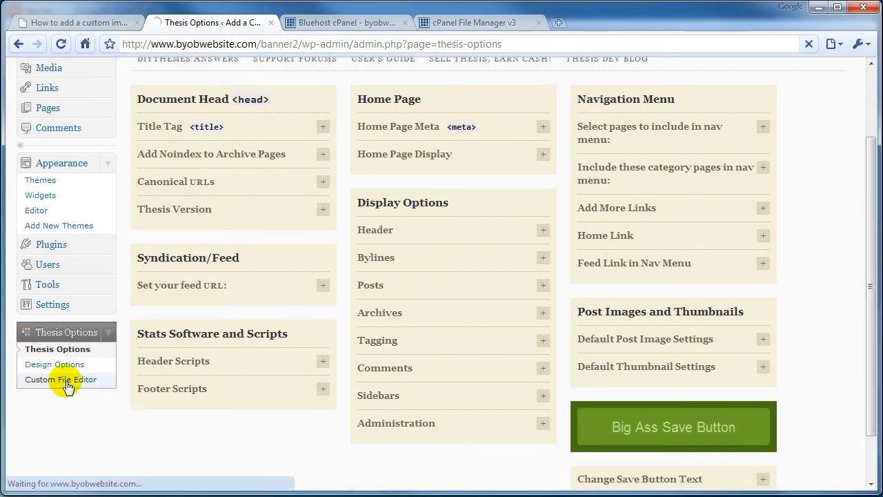
Step: Go to the Custom File Editor and pick custom_functions.php from the file list
left_click(61, 380)
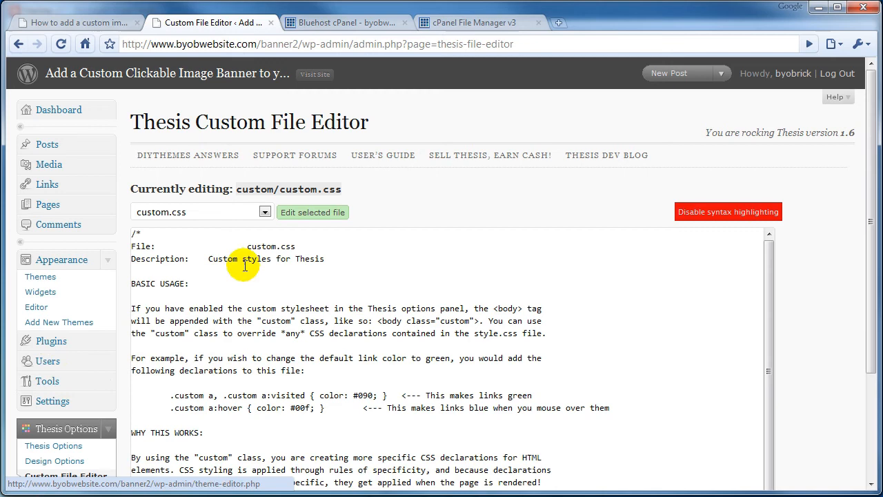
mouse_move(875, 173)
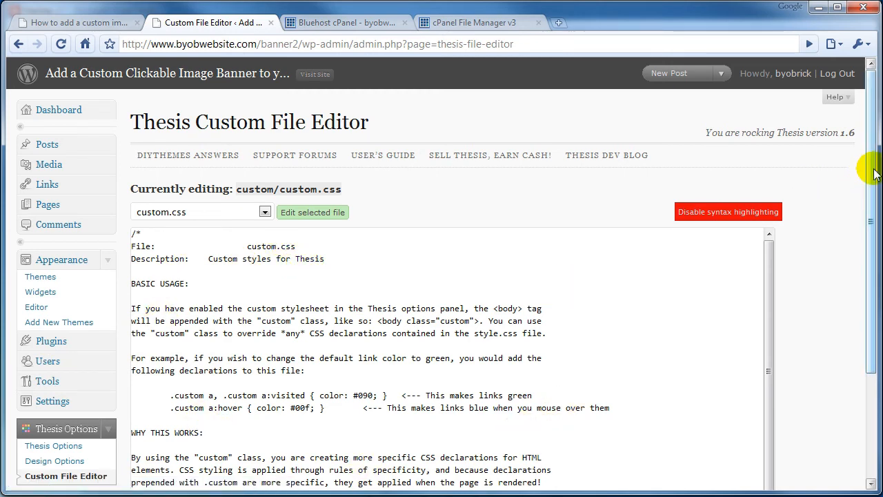
scroll("down", 3)
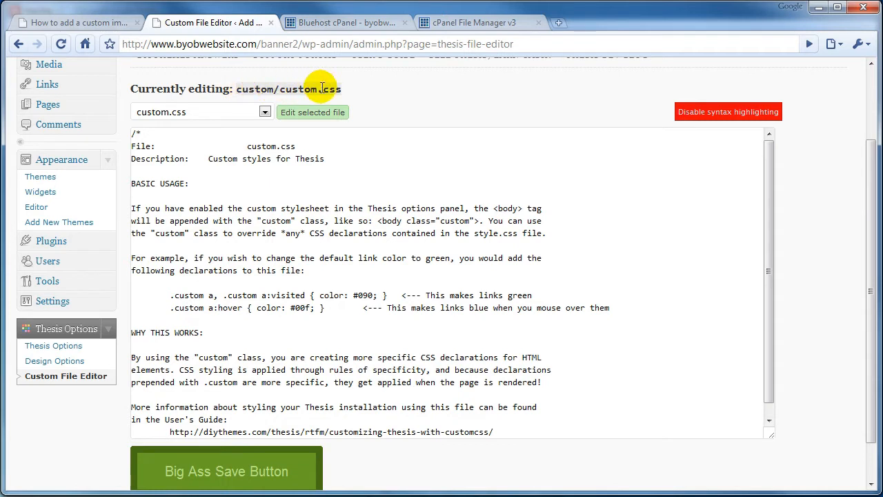
left_click(265, 112)
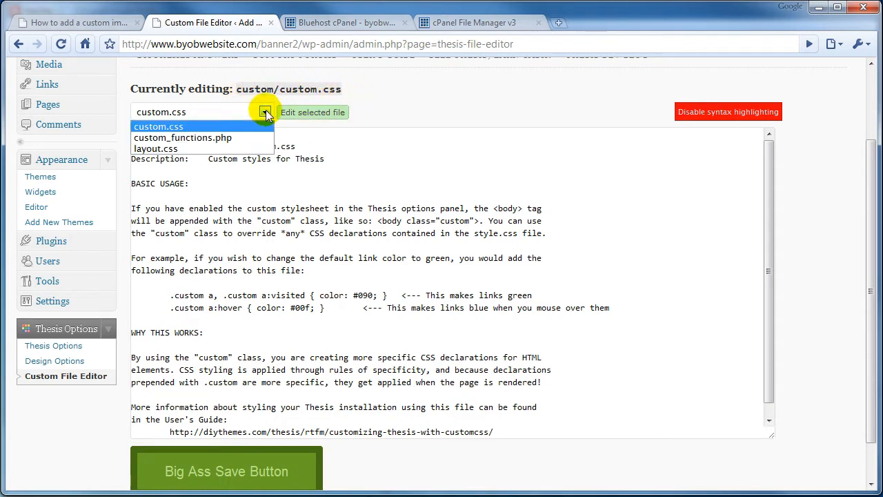
mouse_move(241, 138)
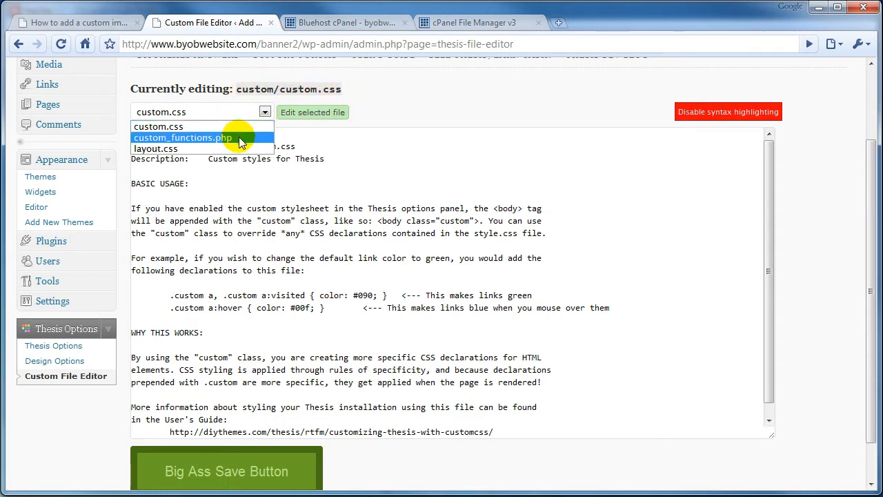
left_click(182, 138)
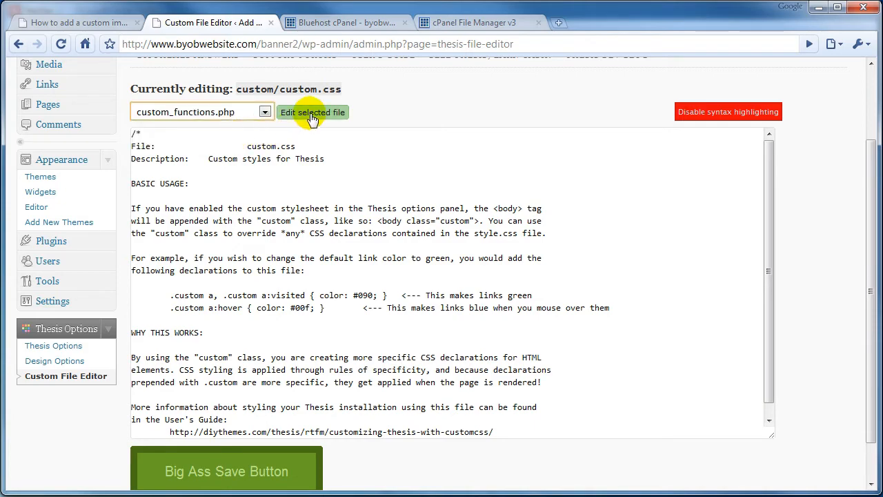
Step: Load custom_functions.php into the editor
left_click(312, 112)
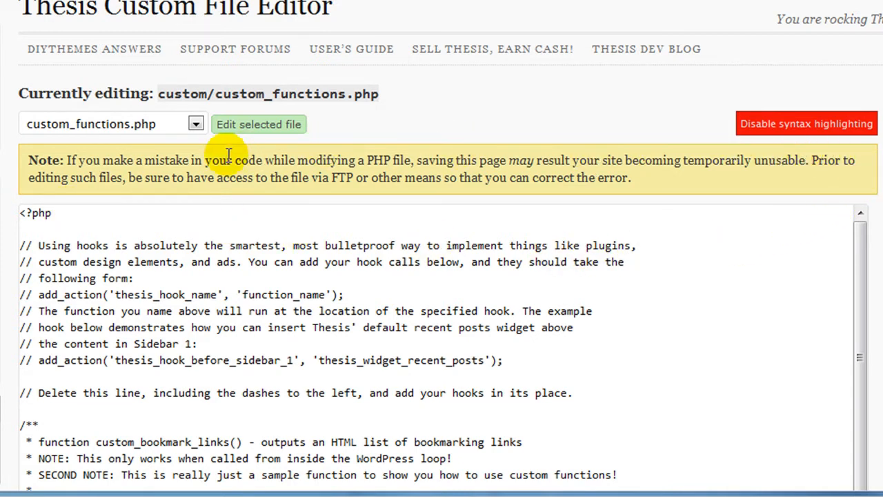
mouse_move(24, 193)
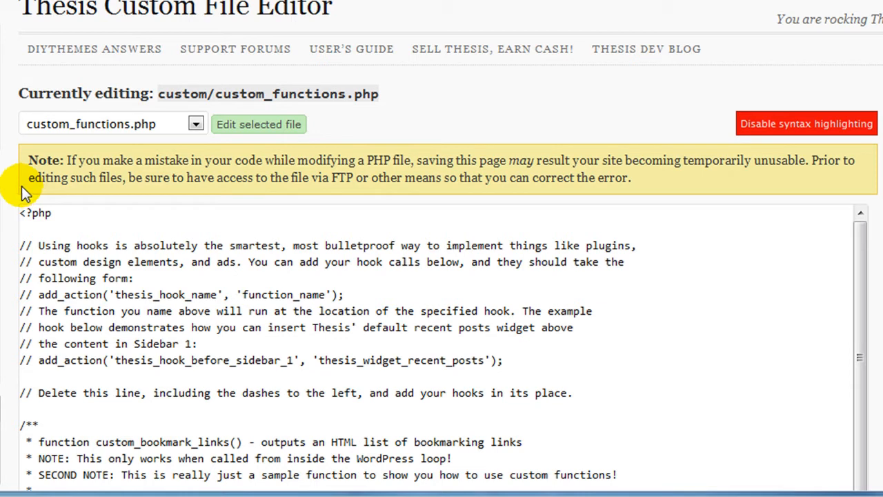
mouse_move(43, 192)
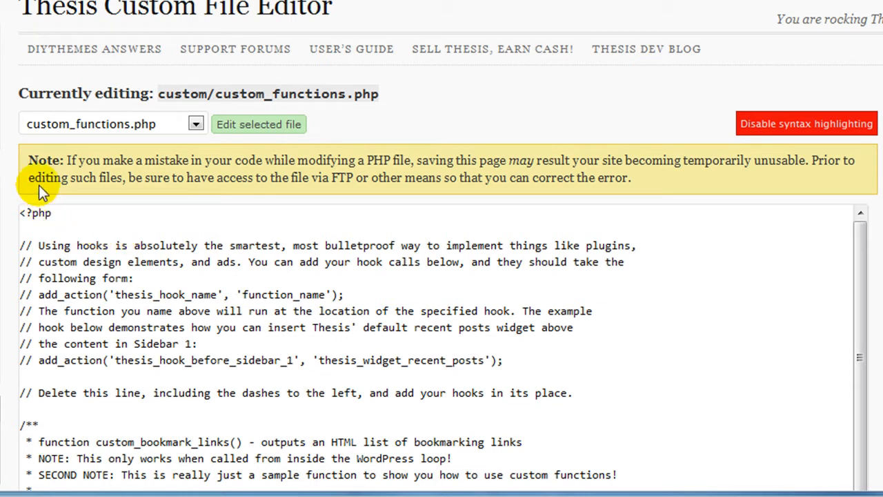
mouse_move(339, 196)
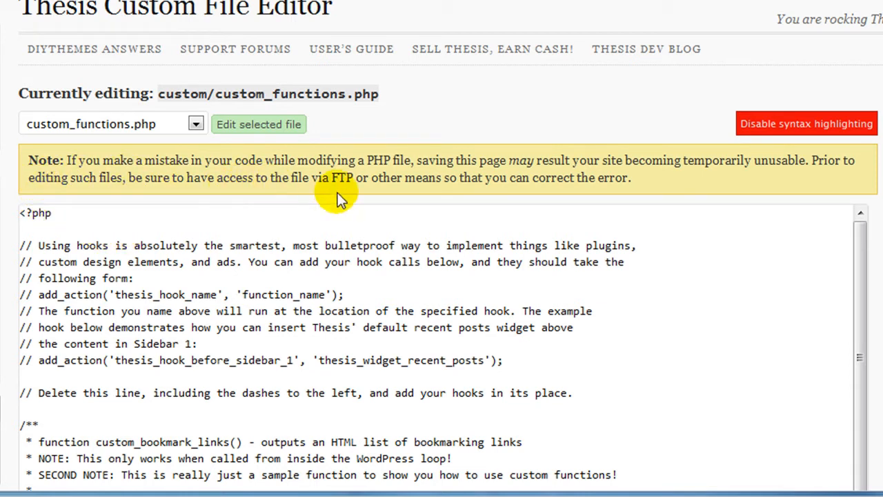
mouse_move(448, 186)
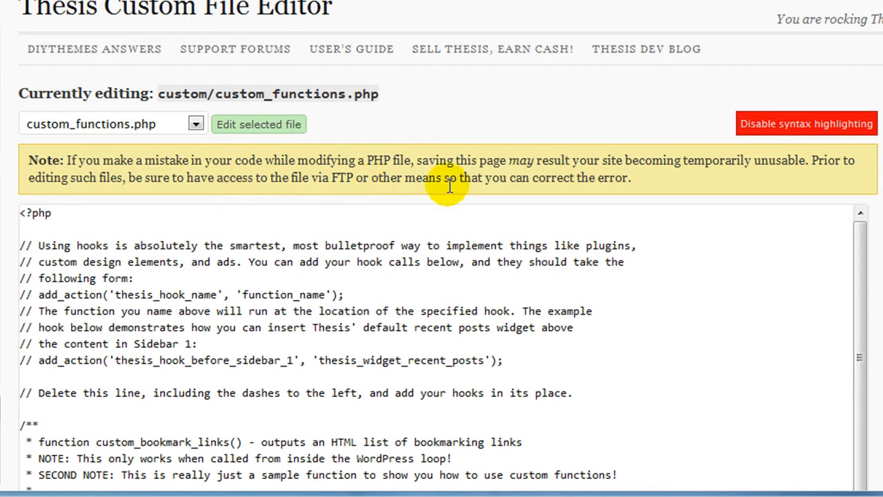
mouse_move(665, 190)
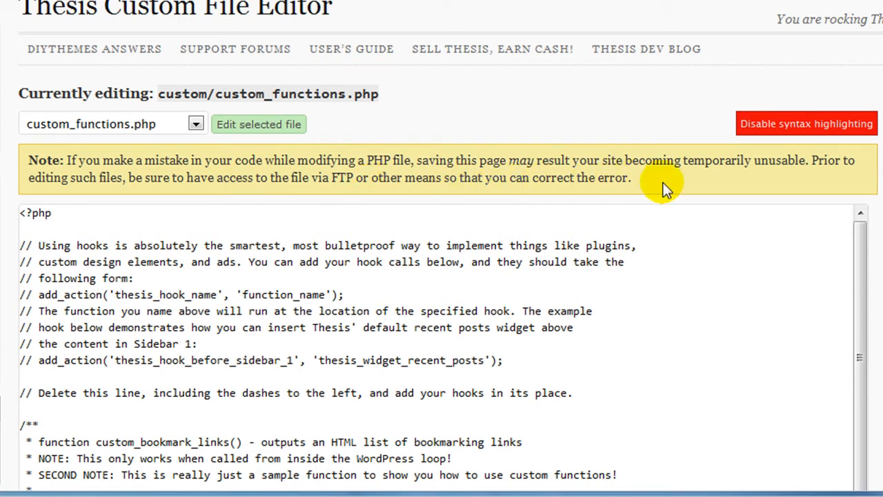
mouse_move(808, 180)
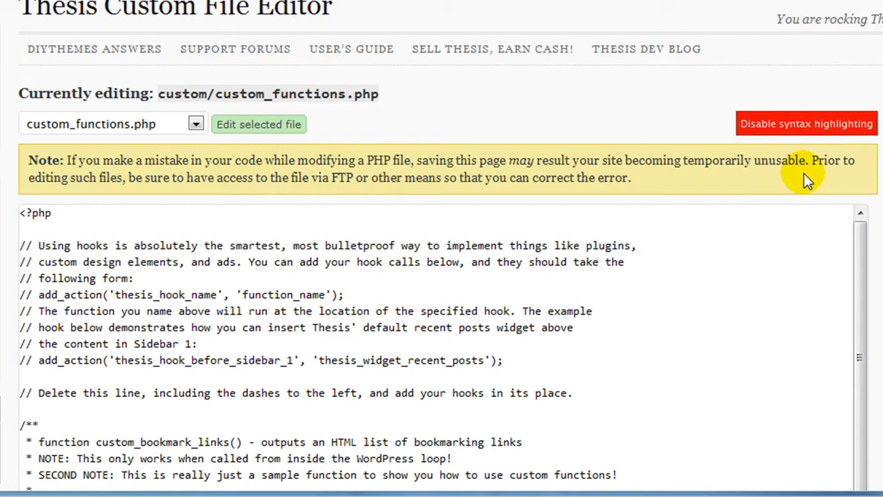
mouse_move(403, 215)
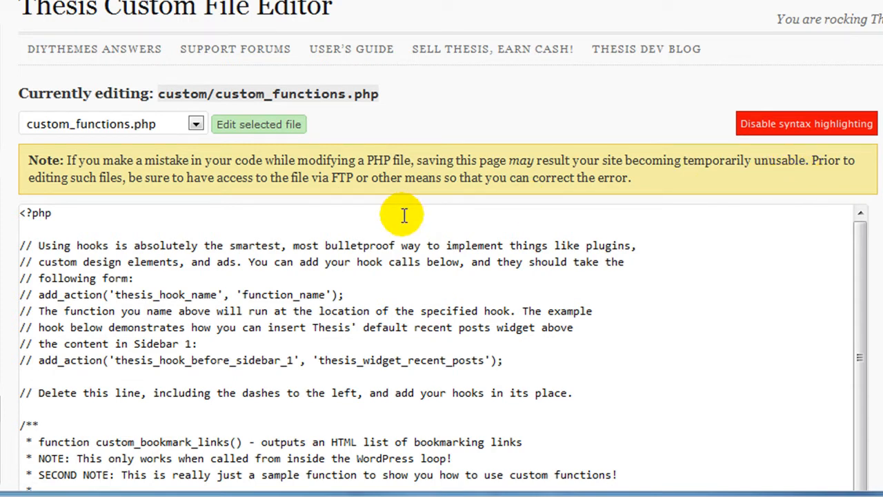
mouse_move(397, 215)
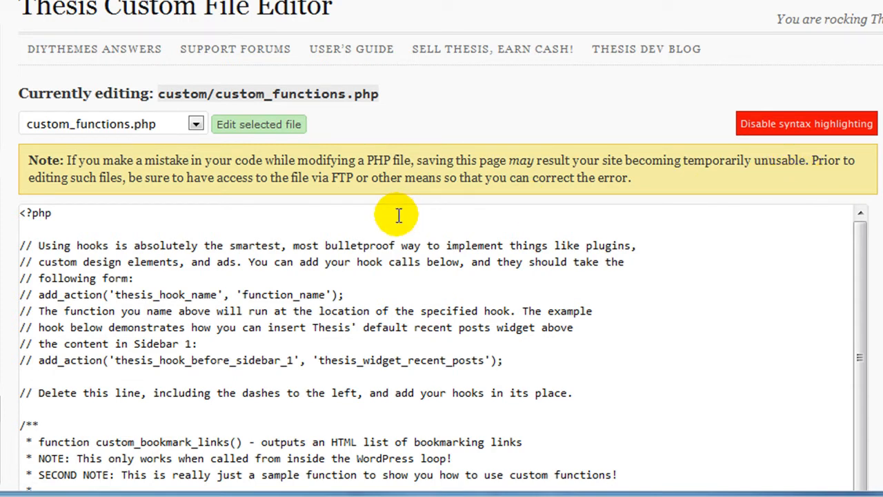
mouse_move(475, 227)
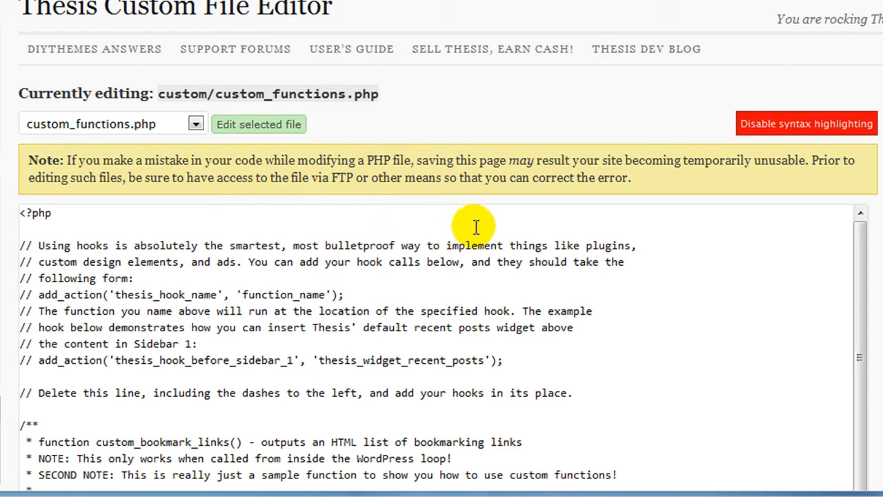
mouse_move(367, 206)
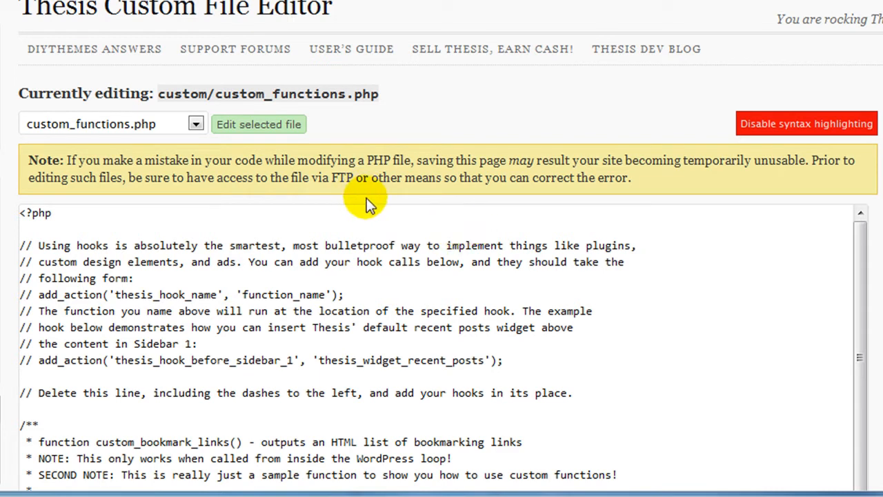
mouse_move(356, 249)
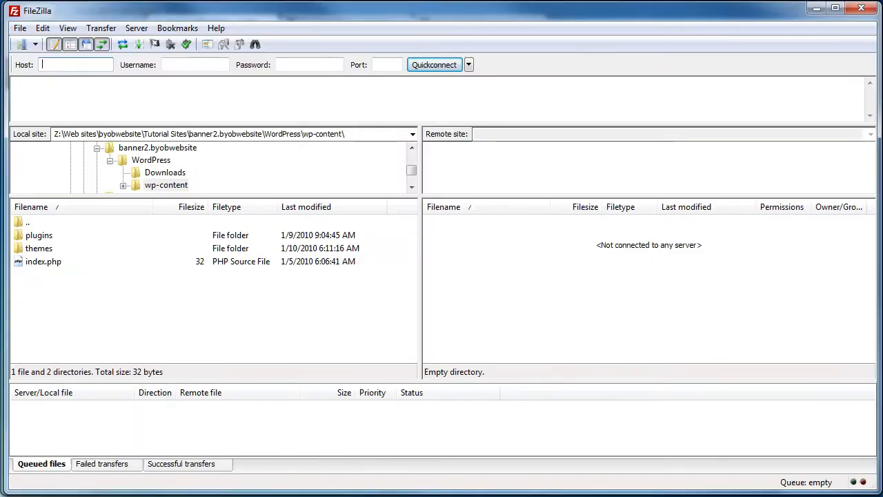
mouse_move(293, 301)
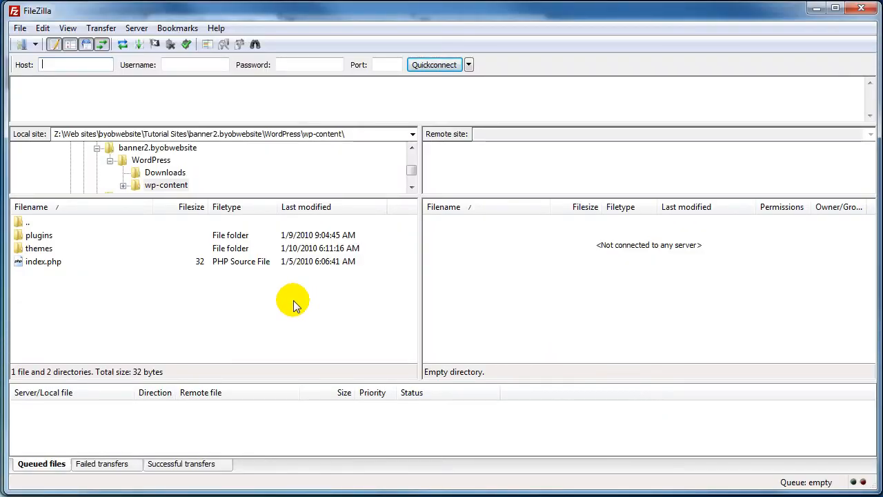
mouse_move(261, 316)
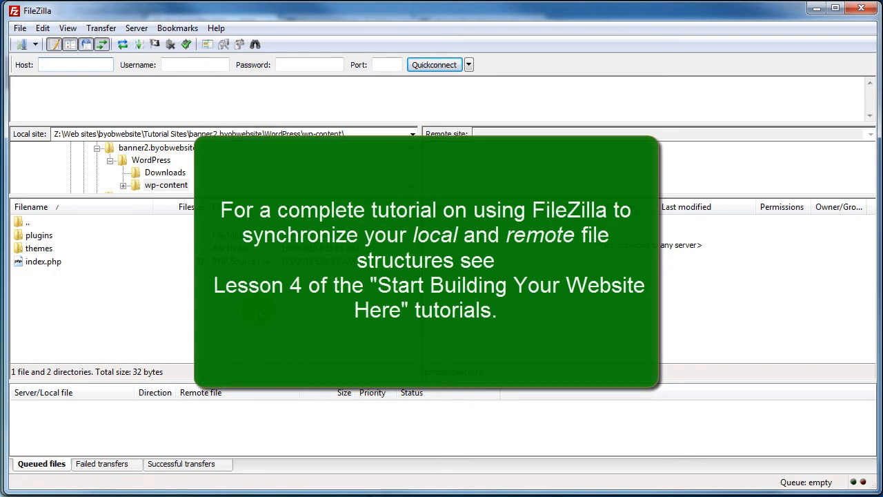
Step: Show the local wp-content folder in FileZilla and bring up the File menu
left_click(74, 65)
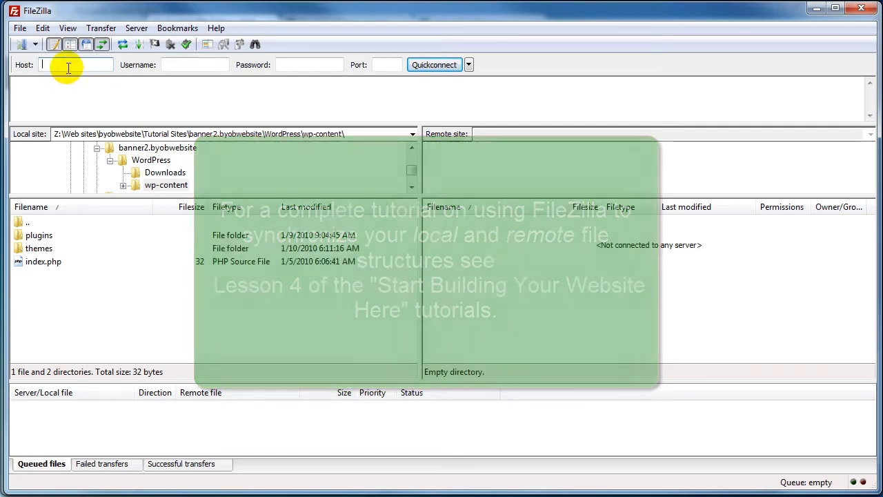
left_click(19, 28)
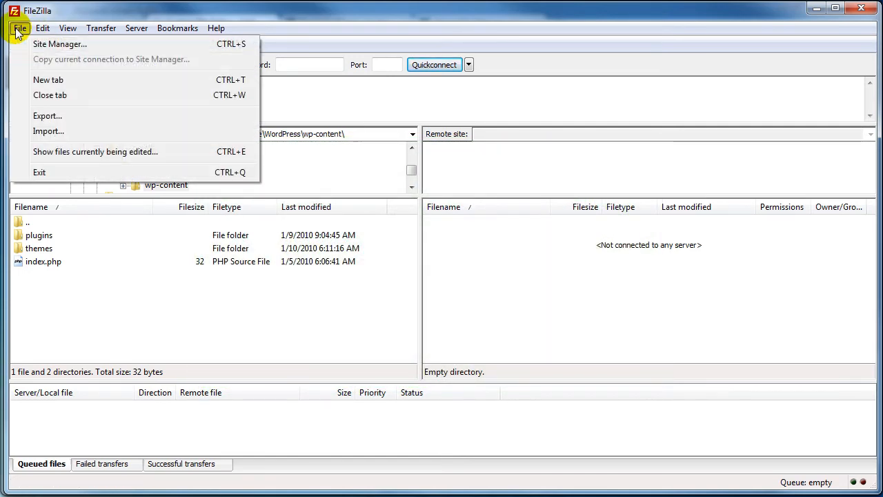
Step: Connect to the saved banner1.byob site from the Site Manager
left_click(60, 43)
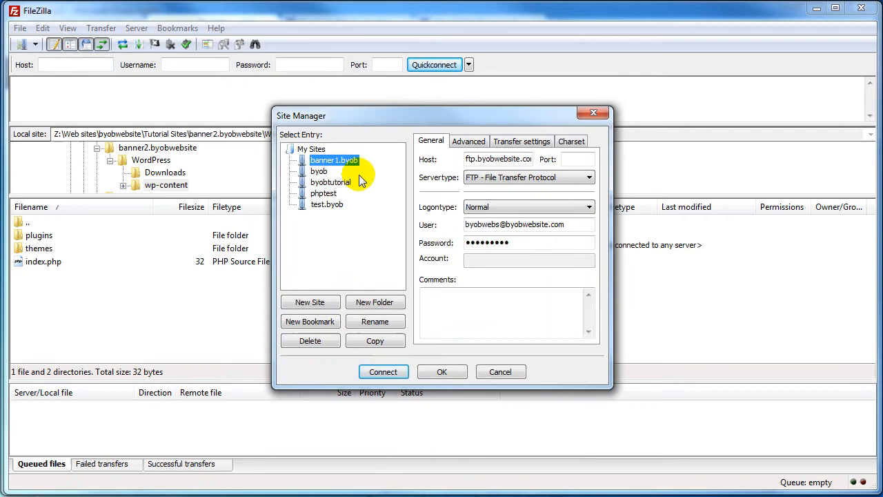
left_click(383, 371)
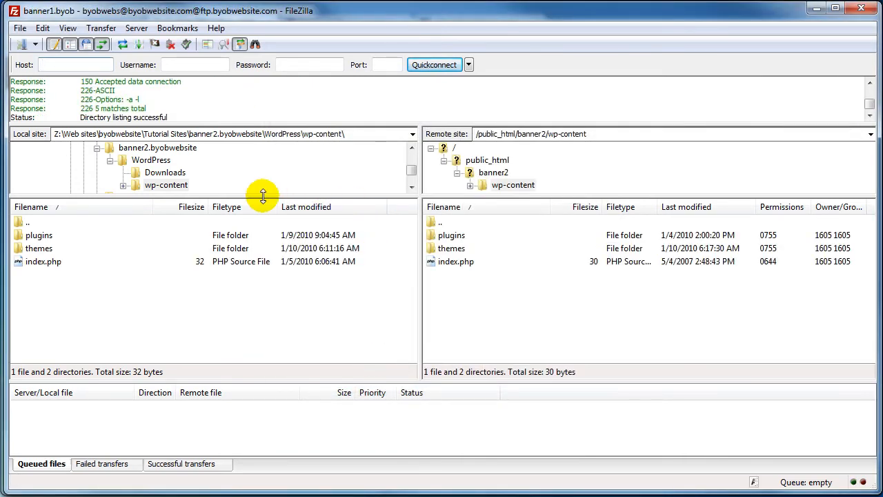
mouse_move(219, 154)
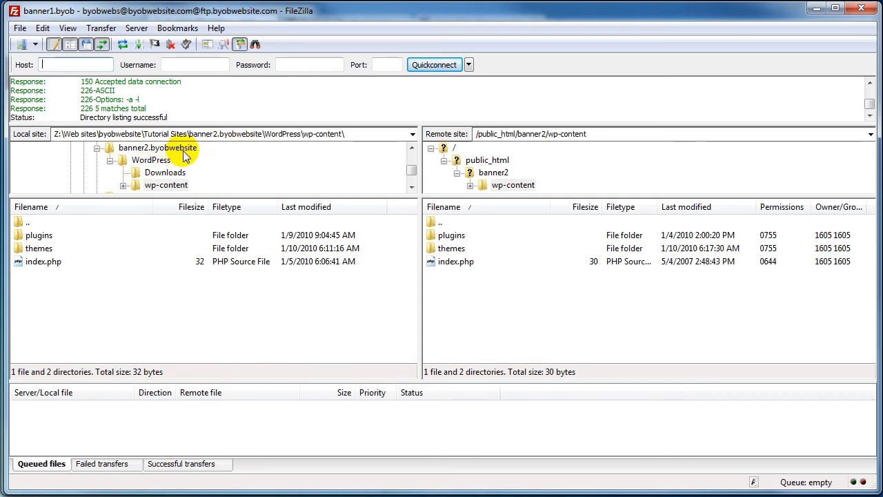
mouse_move(160, 160)
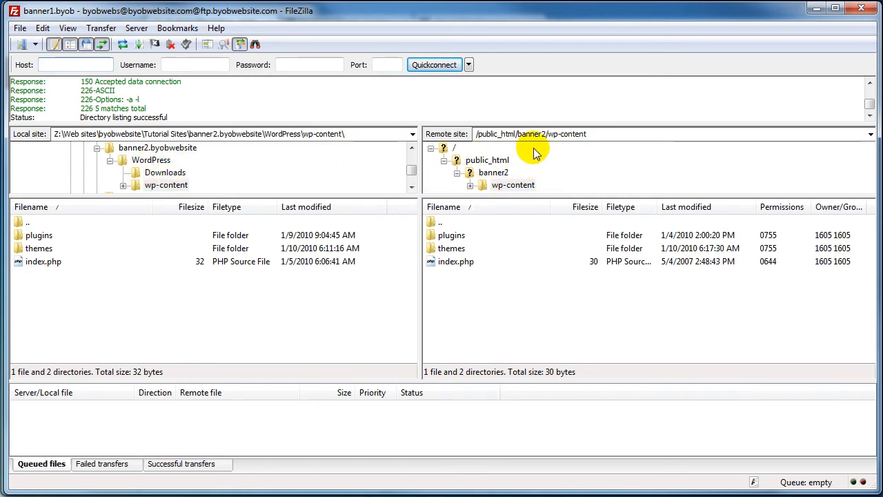
mouse_move(535, 160)
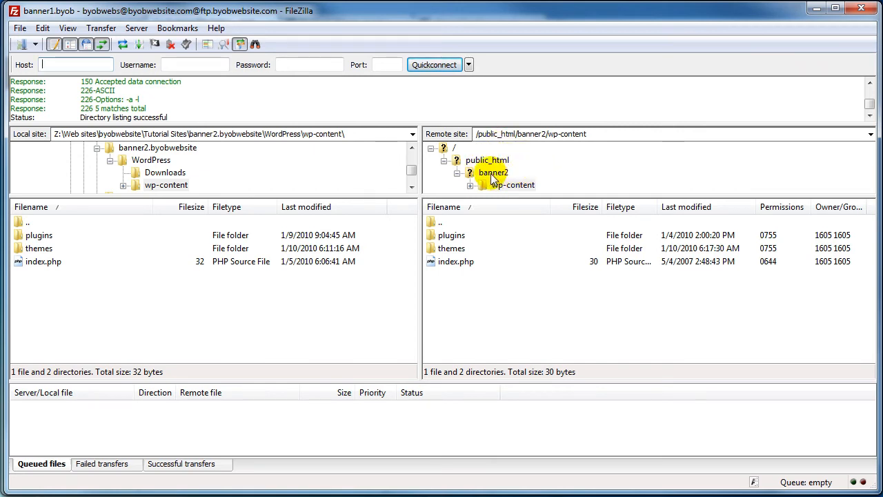
mouse_move(512, 185)
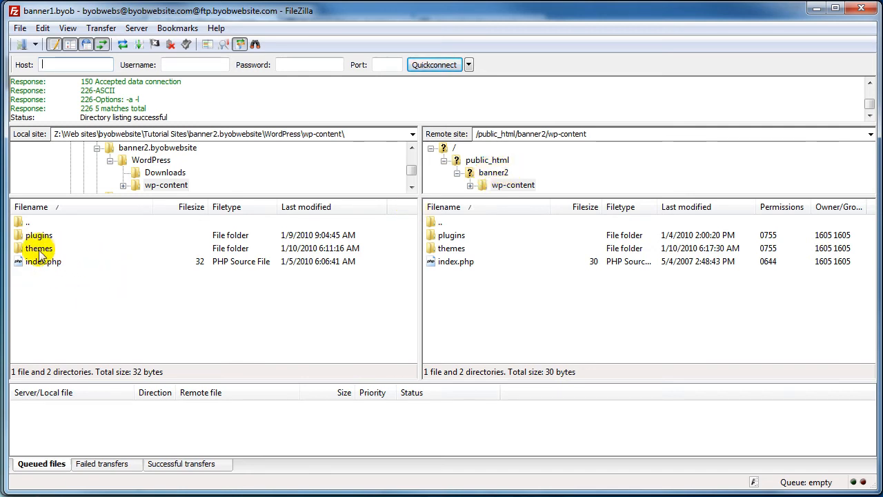
Step: Browse into themes/thesis_16 on both sides and select the server's custom folder
double_click(39, 248)
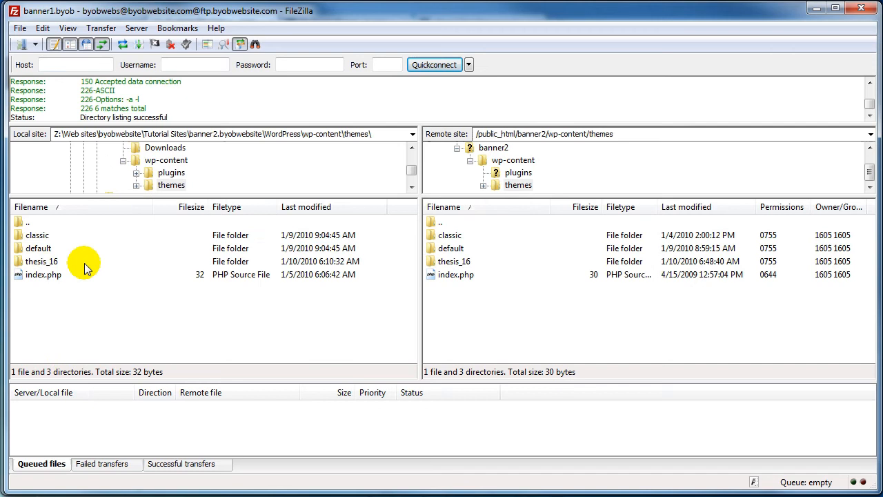
double_click(42, 261)
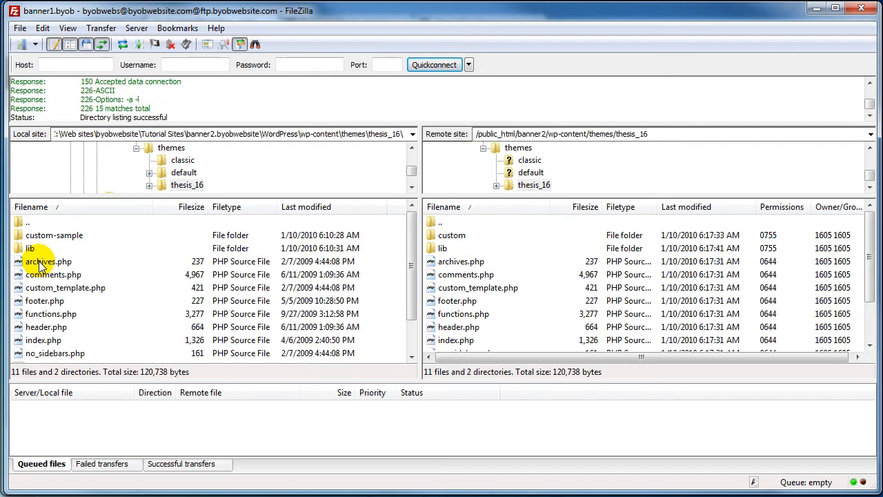
mouse_move(110, 275)
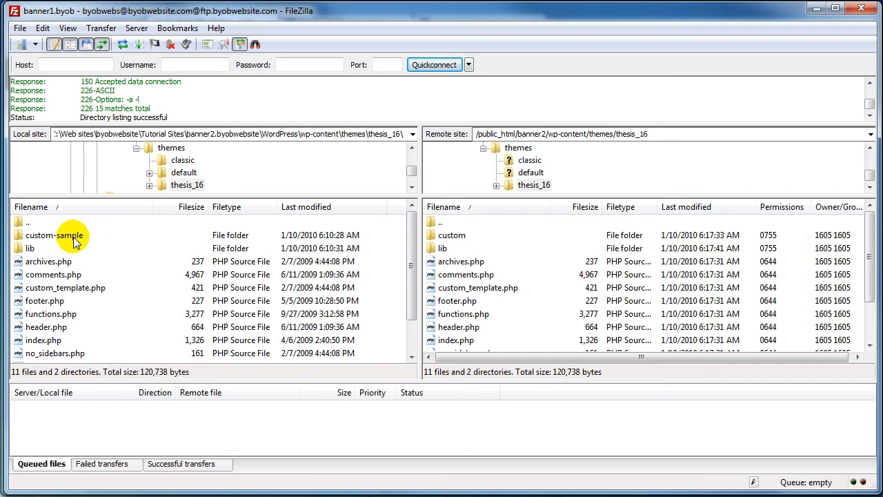
mouse_move(539, 301)
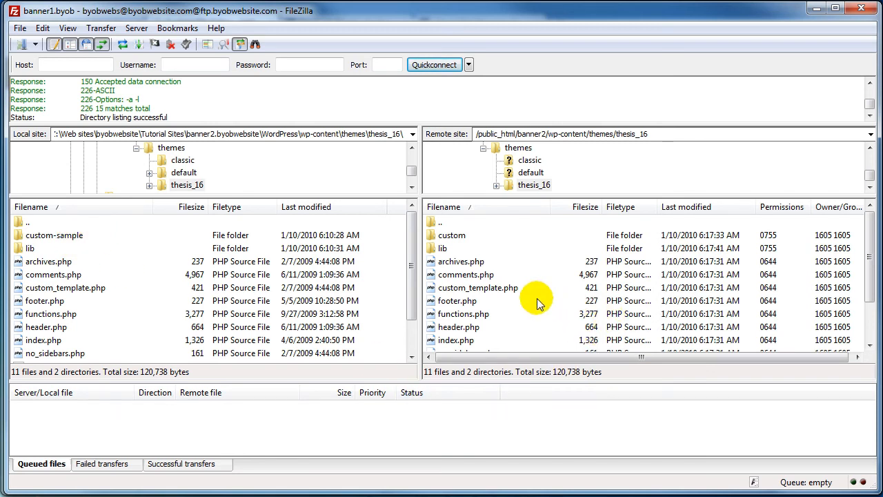
left_click(452, 235)
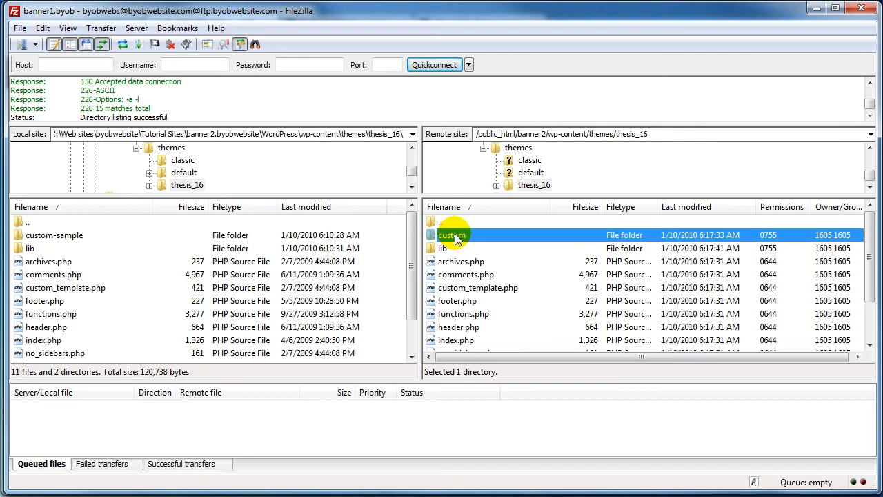
Step: Download the remote custom folder into the local thesis_16 folder
right_click(453, 235)
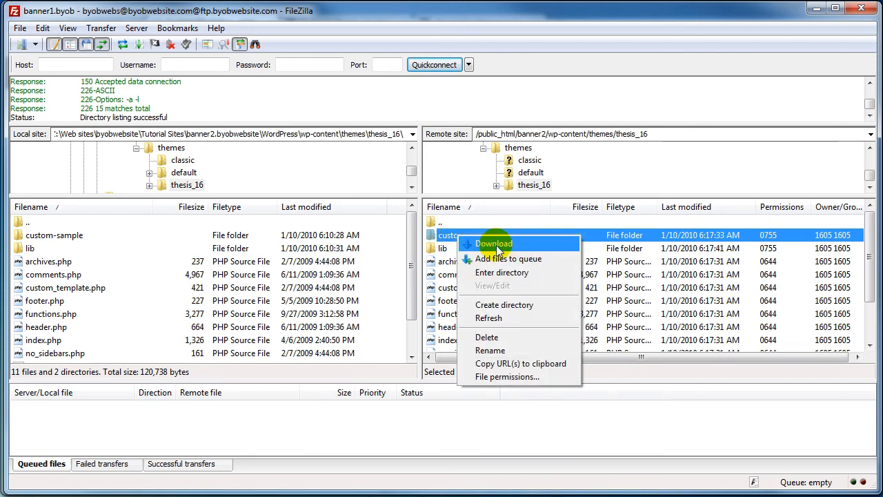
left_click(495, 243)
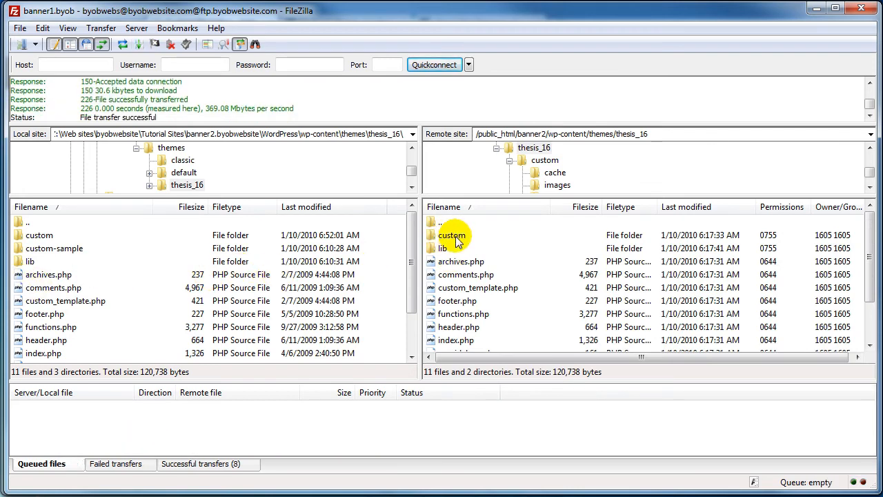
Step: Browse into custom on both sides to compare custom.css, custom_functions.php, layout.css and subfolders
double_click(452, 235)
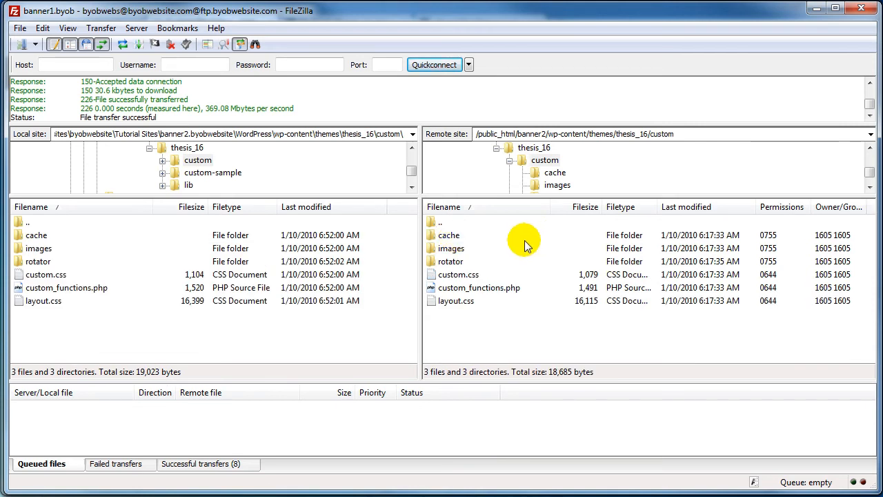
mouse_move(500, 268)
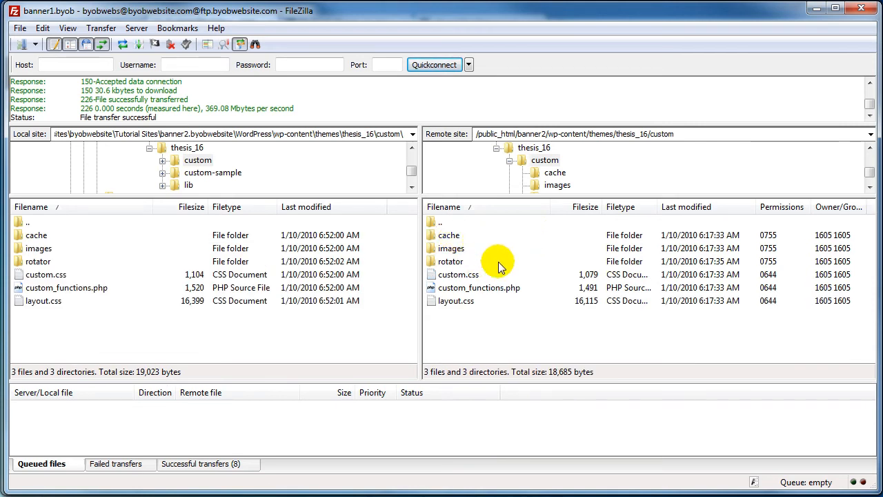
mouse_move(506, 245)
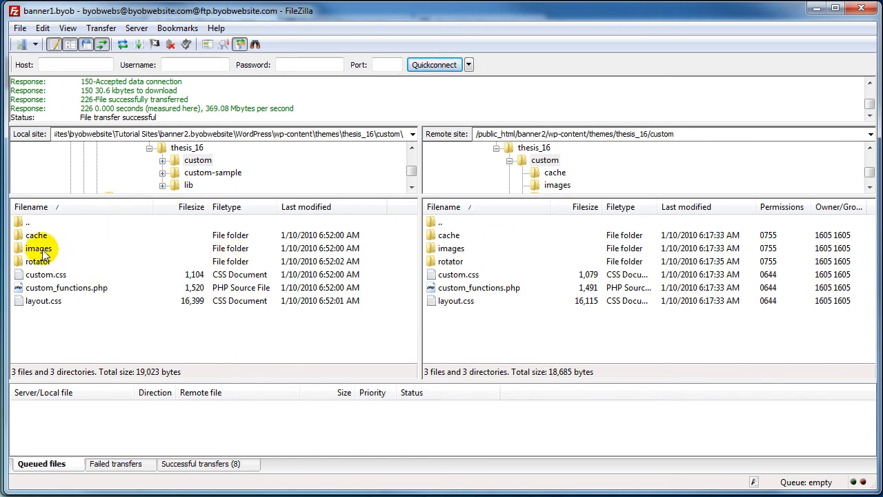
mouse_move(229, 178)
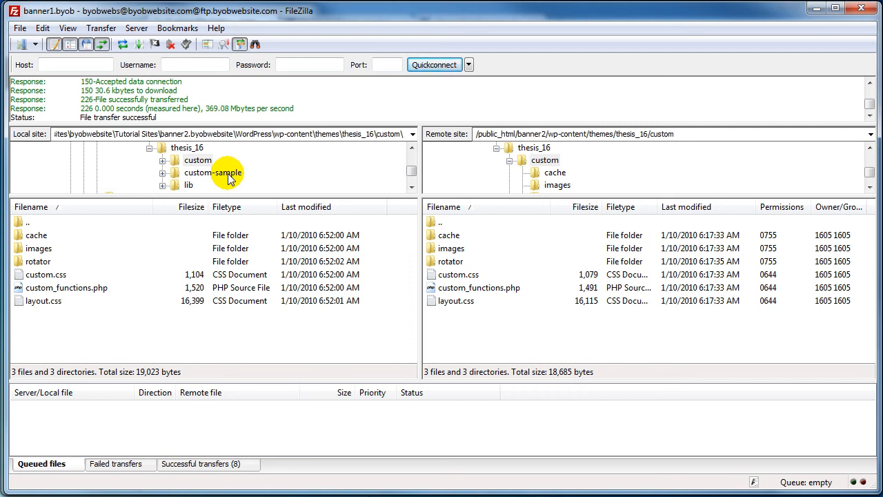
mouse_move(234, 178)
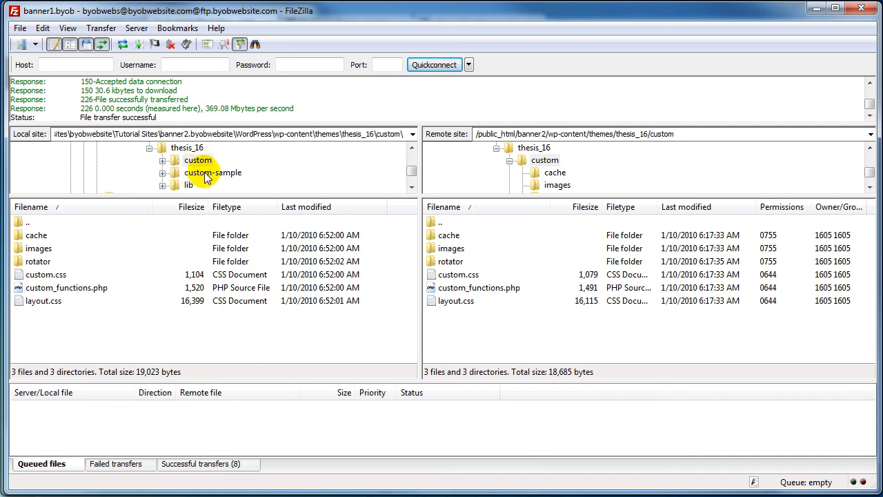
mouse_move(235, 172)
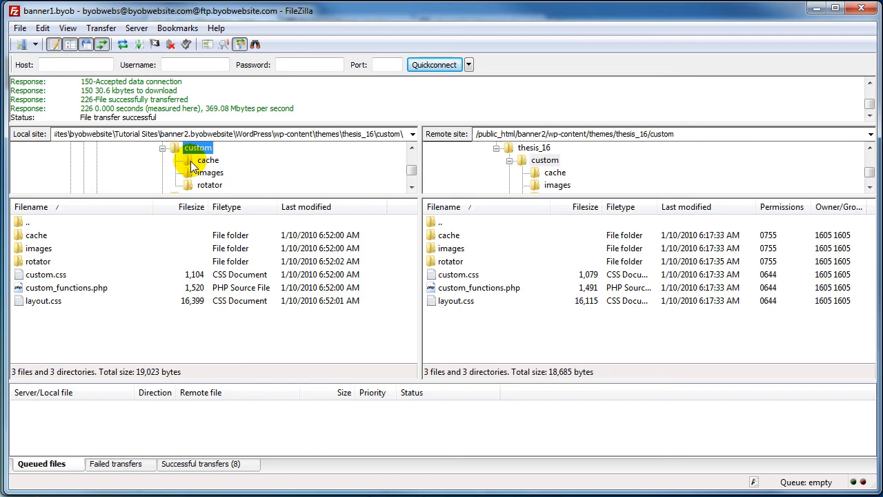
mouse_move(569, 259)
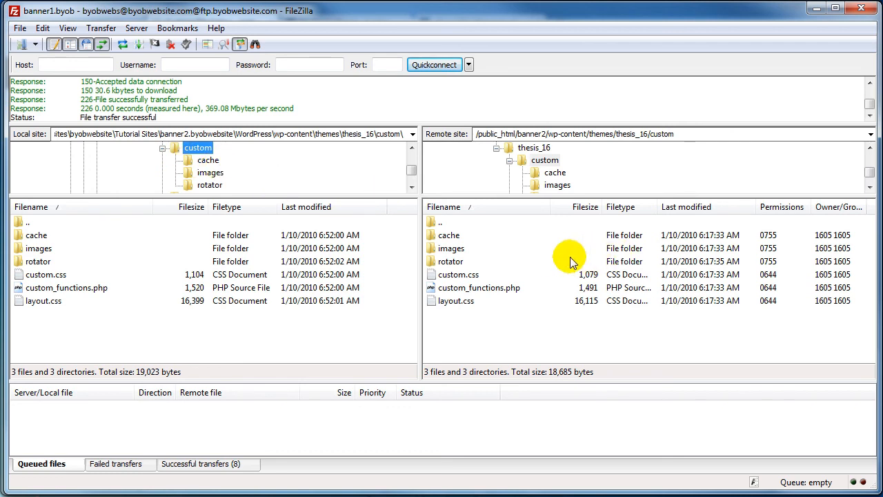
mouse_move(527, 251)
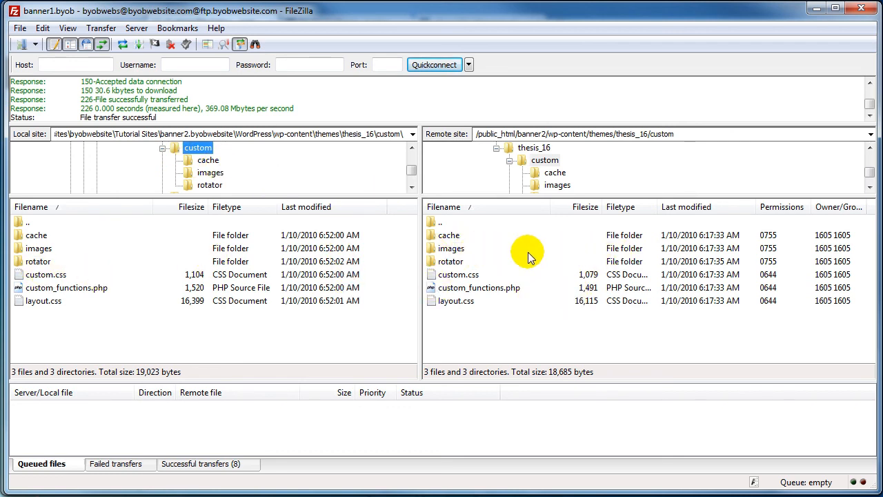